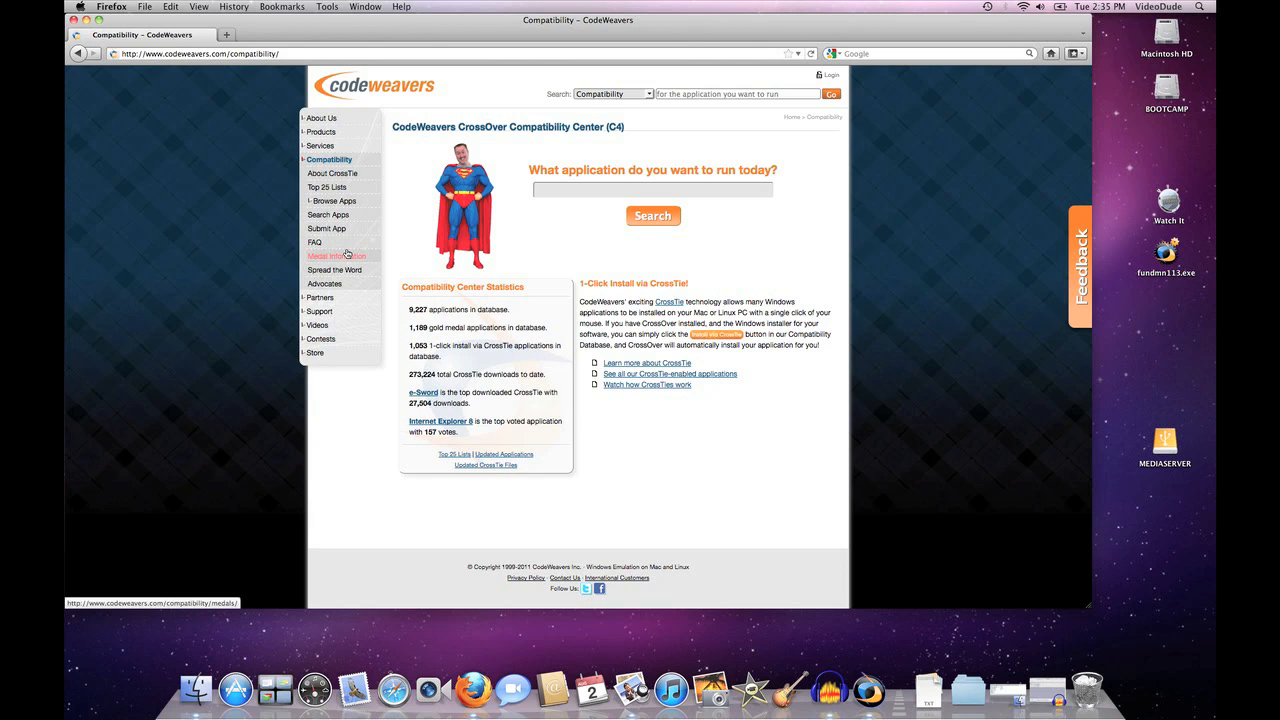
mouse_move(516, 276)
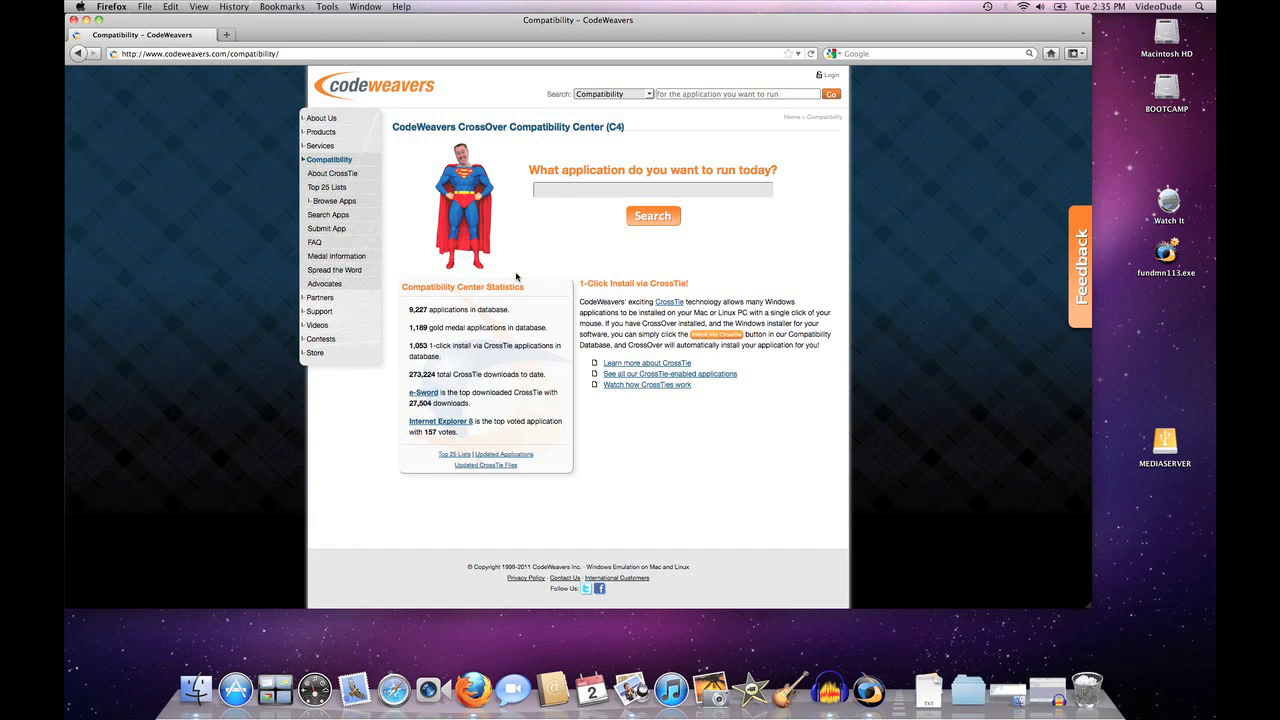
Enter 'Internet Explorer 6' in the CodeWeavers application search field
click(652, 190)
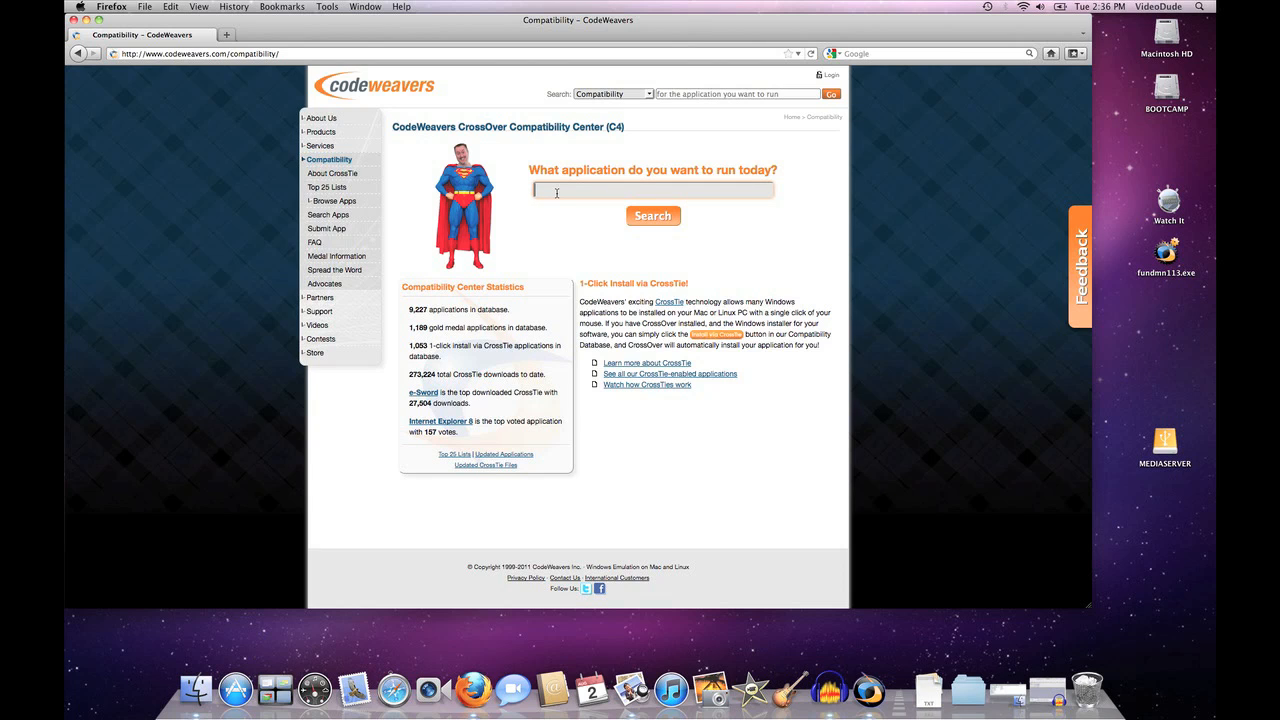
text(internet e)
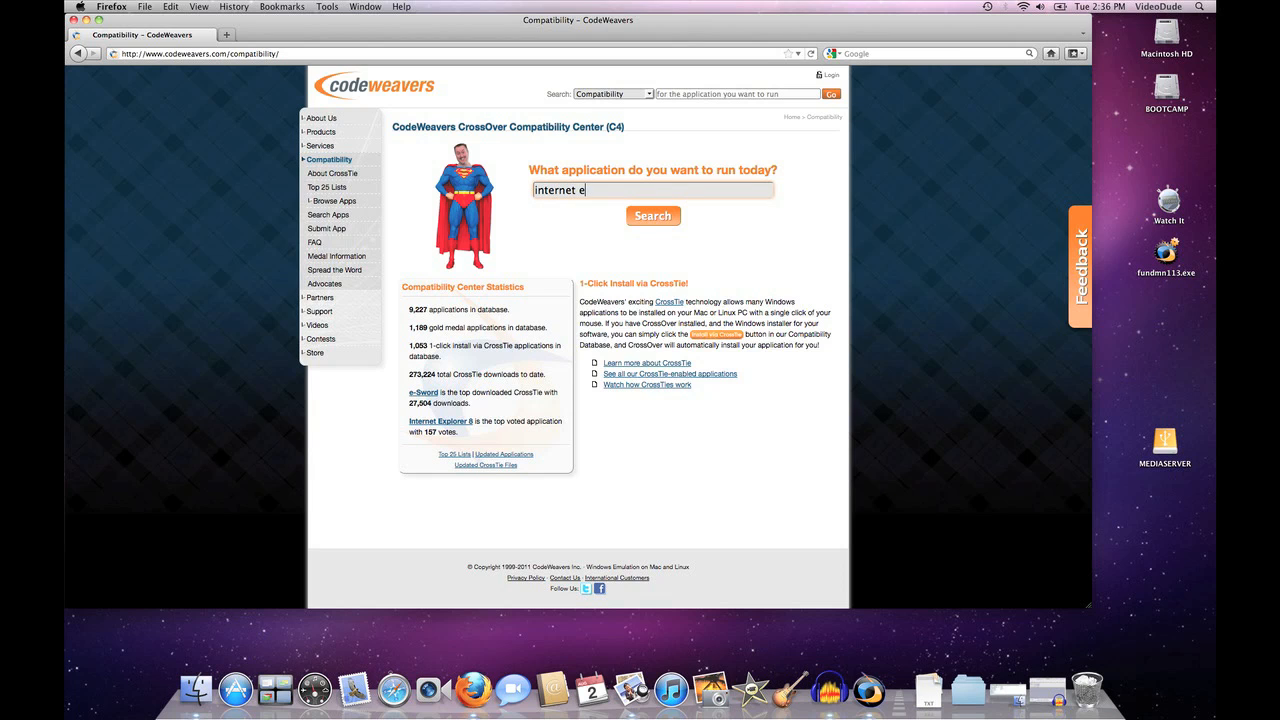
text(Internet Explorer 6)
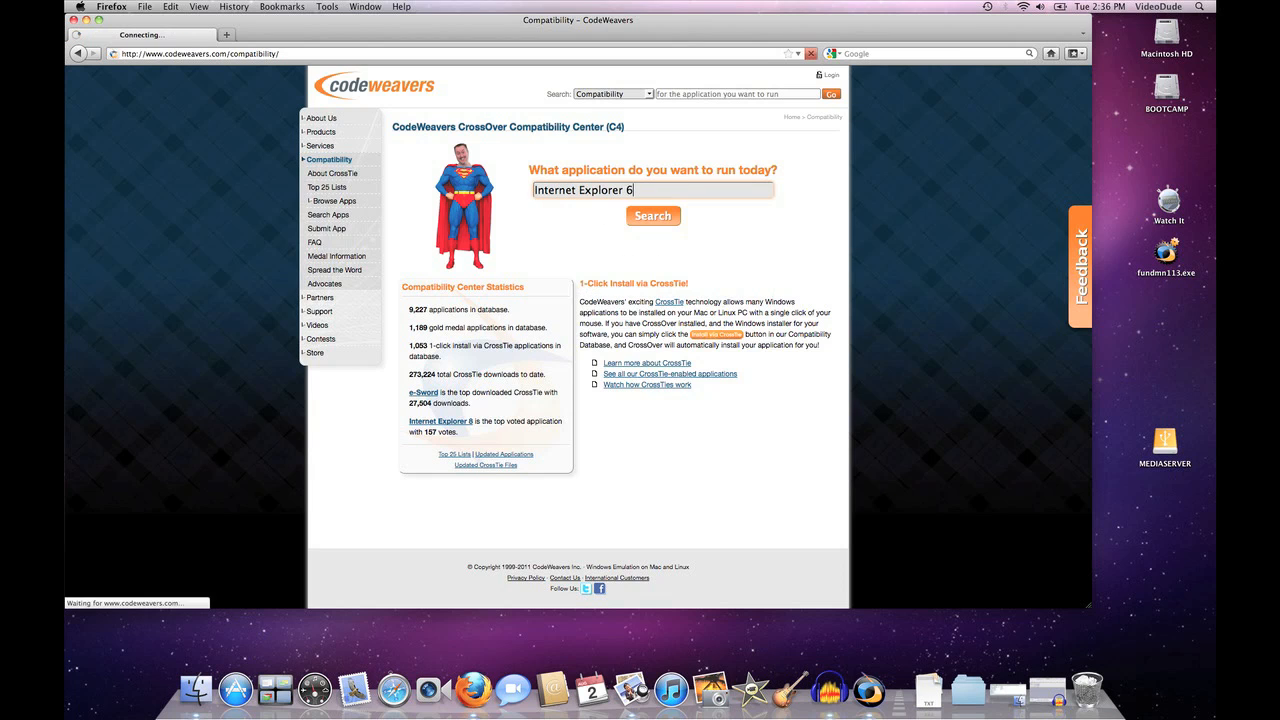
View the Internet Explorer 6 compatibility entry, then search the database for 'fund manager'
click(652, 216)
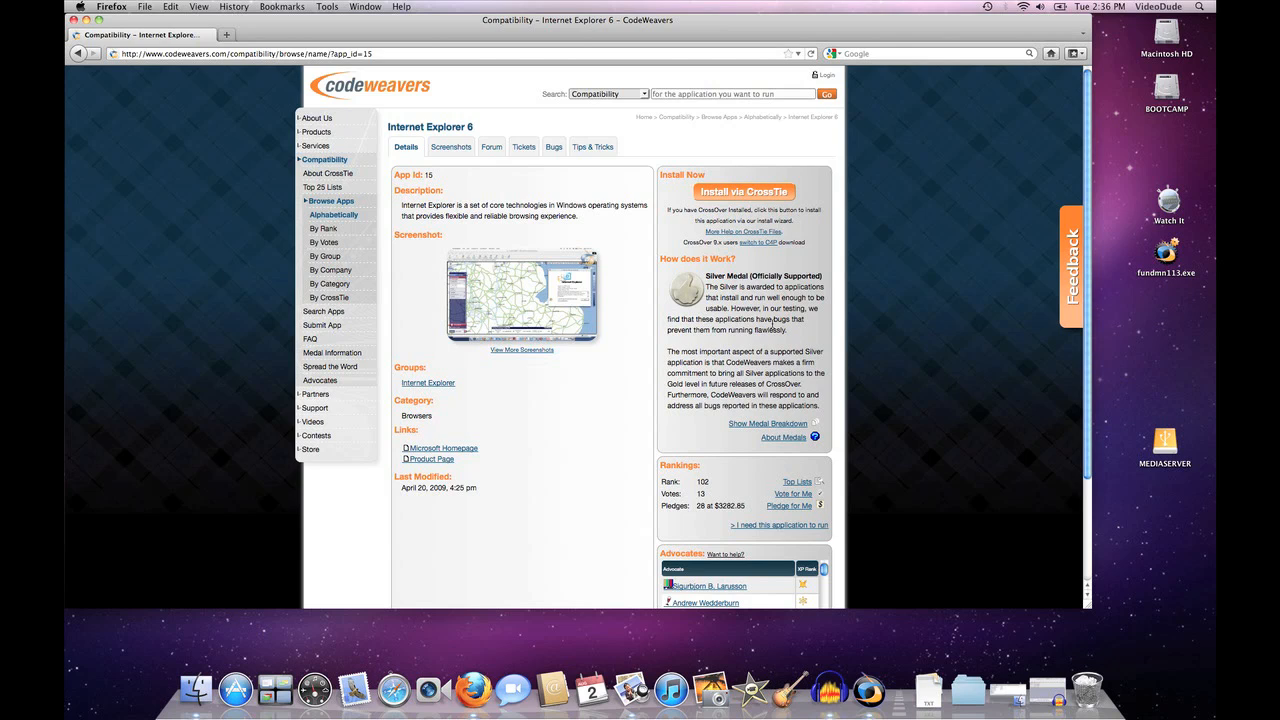
mouse_move(742, 164)
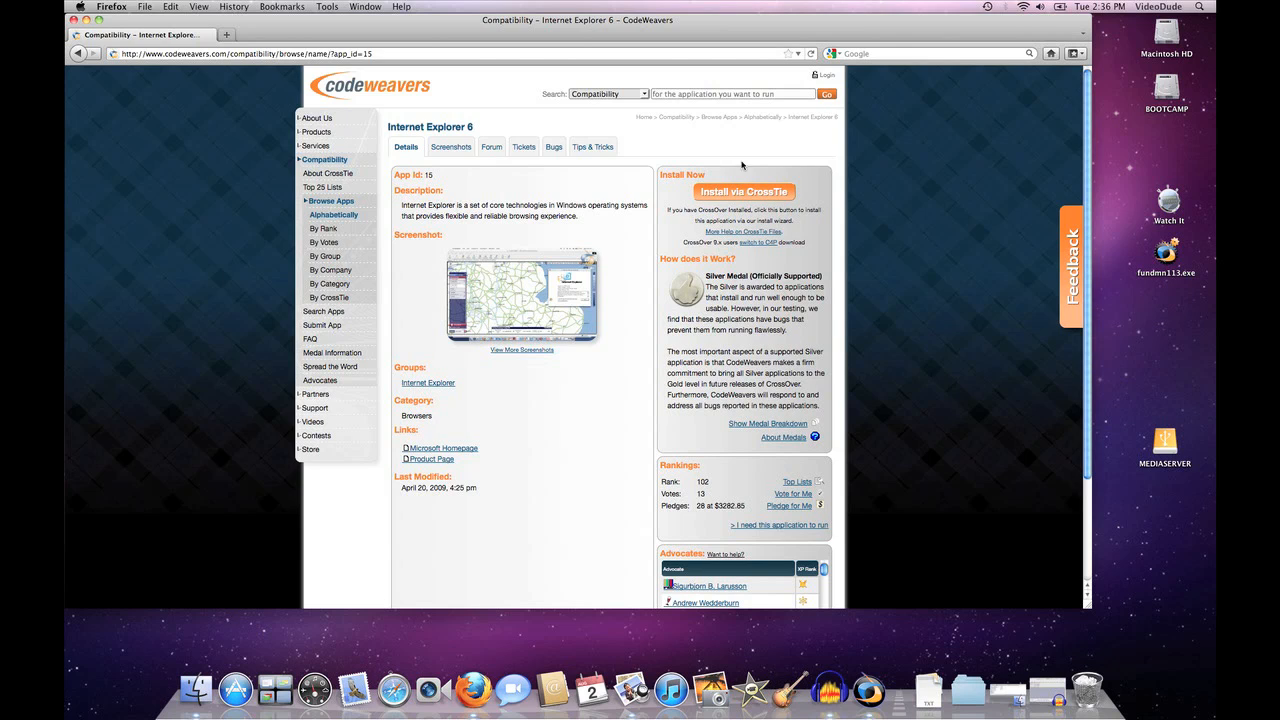
mouse_move(696, 172)
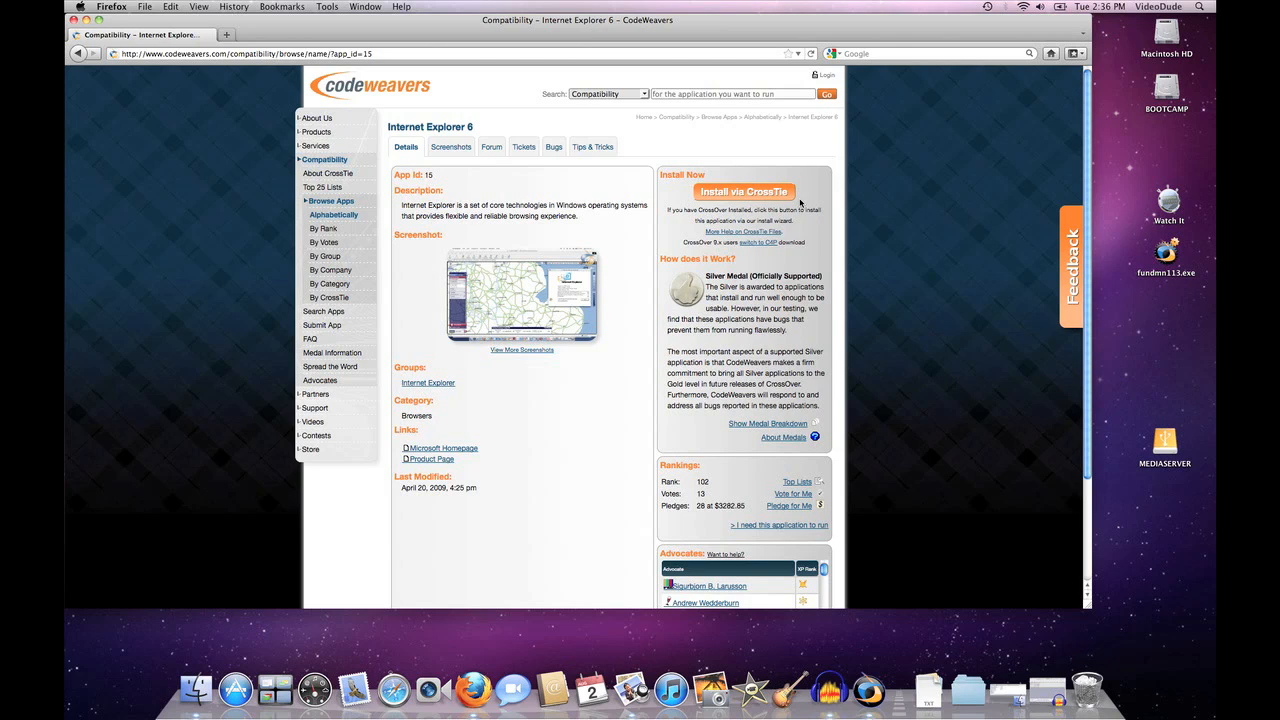
mouse_move(800, 204)
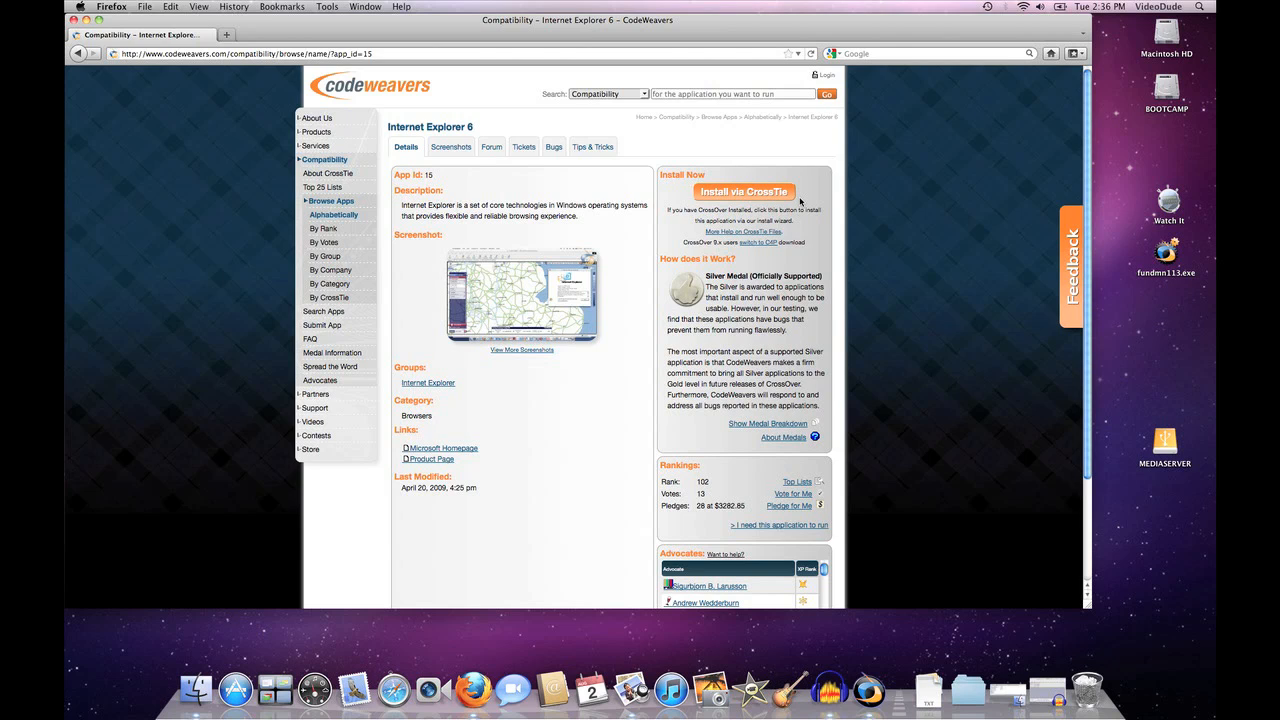
mouse_move(736, 160)
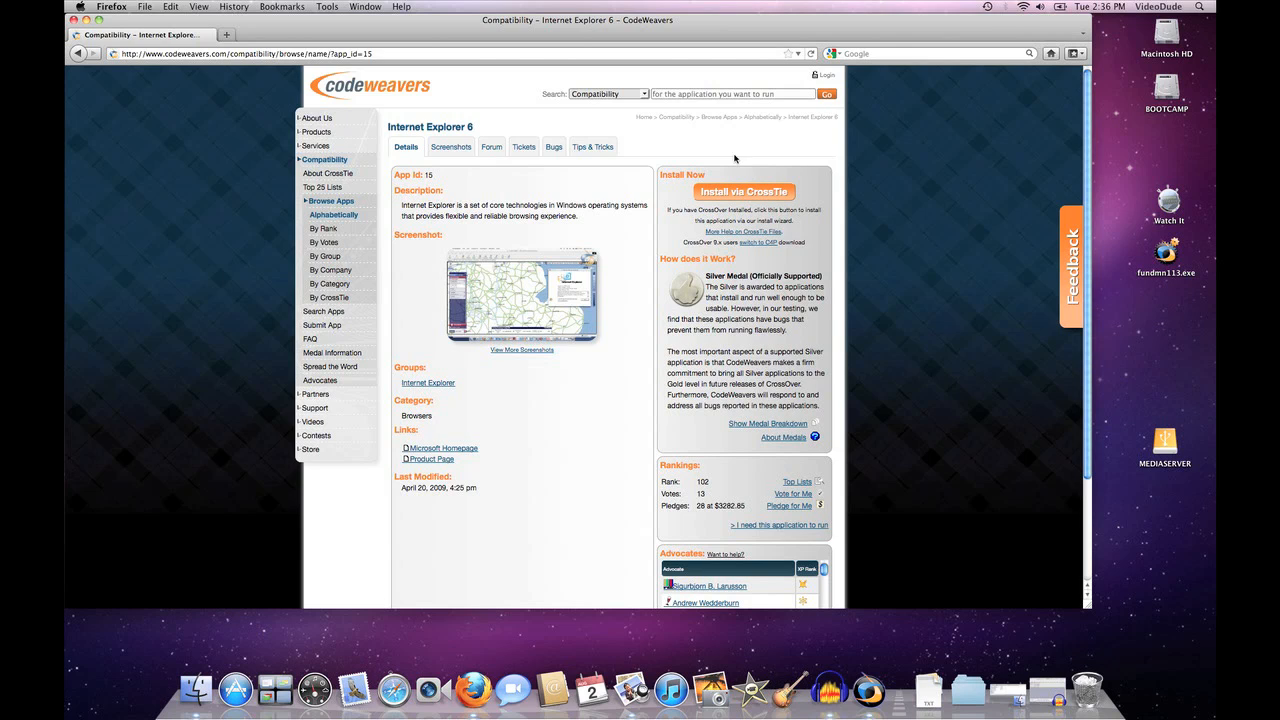
click(732, 94)
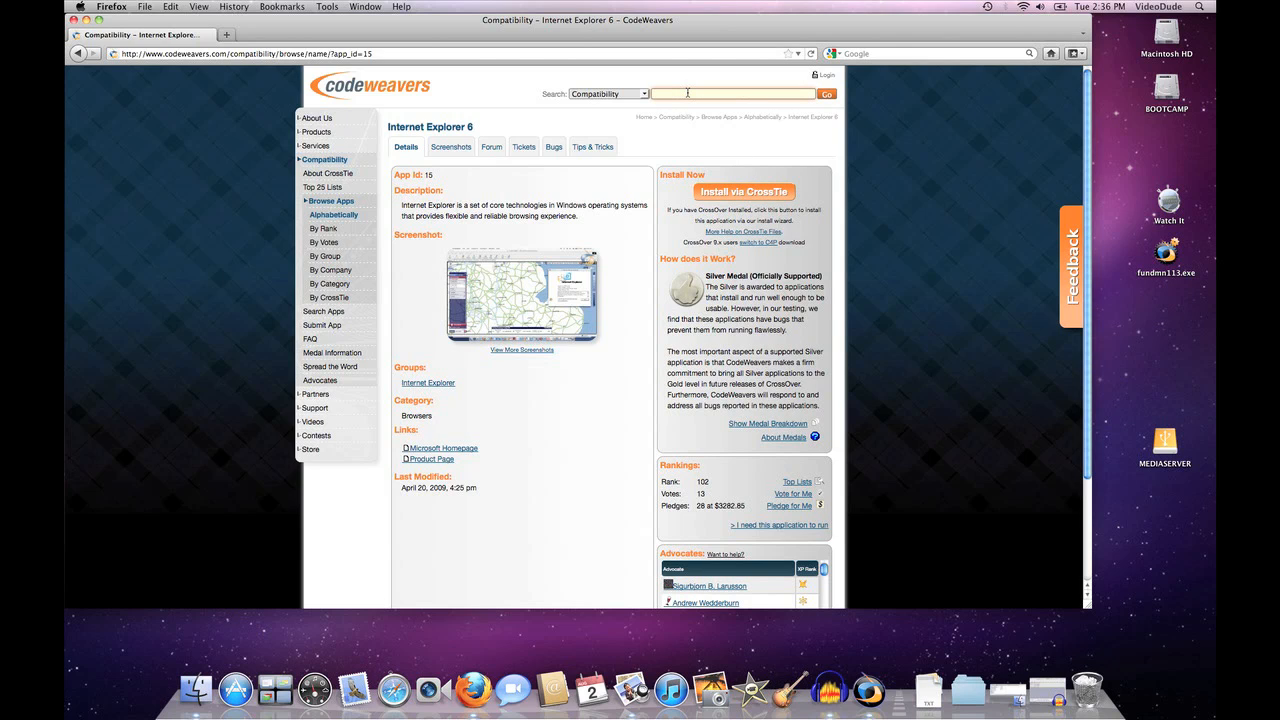
text(fu)
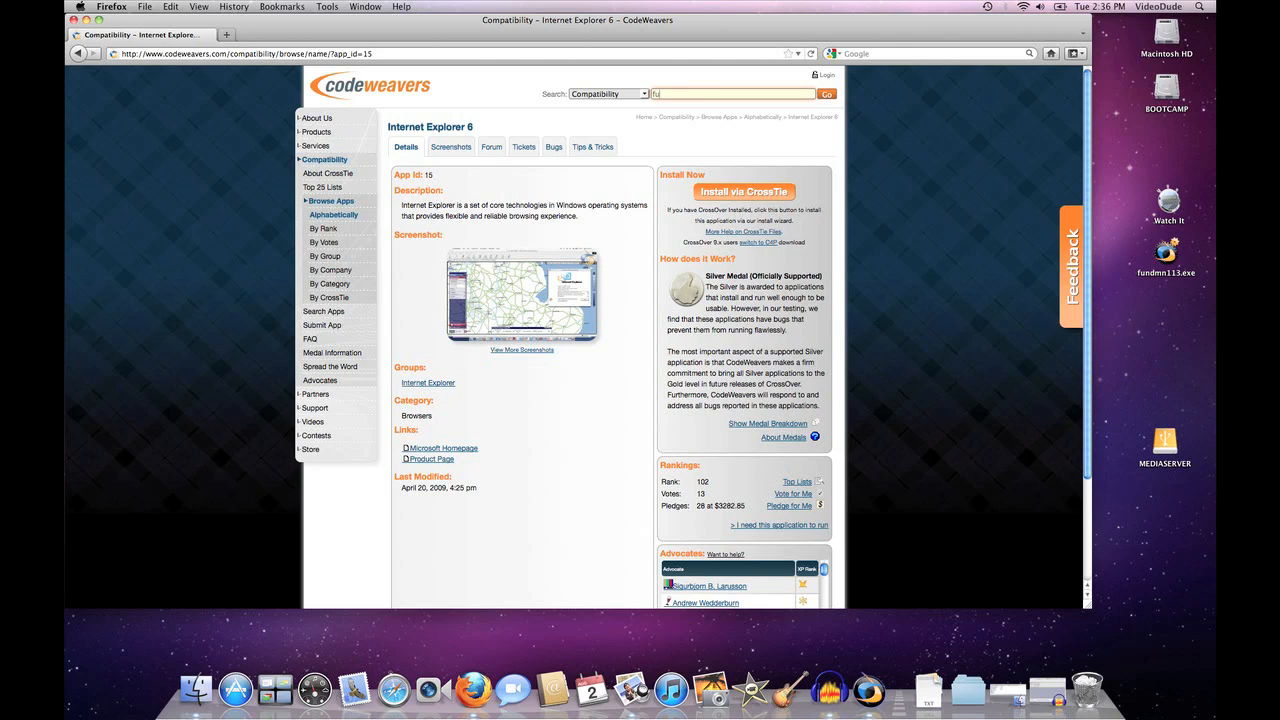
text(fund manag)
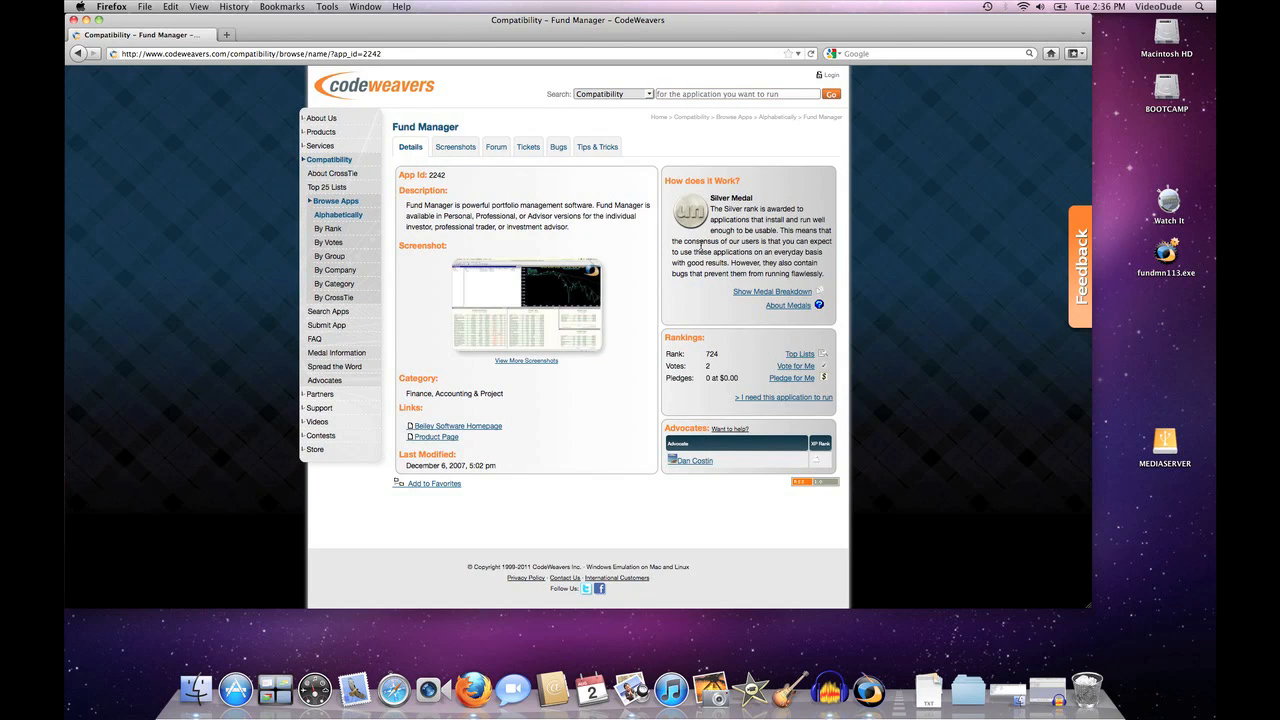
mouse_move(762, 194)
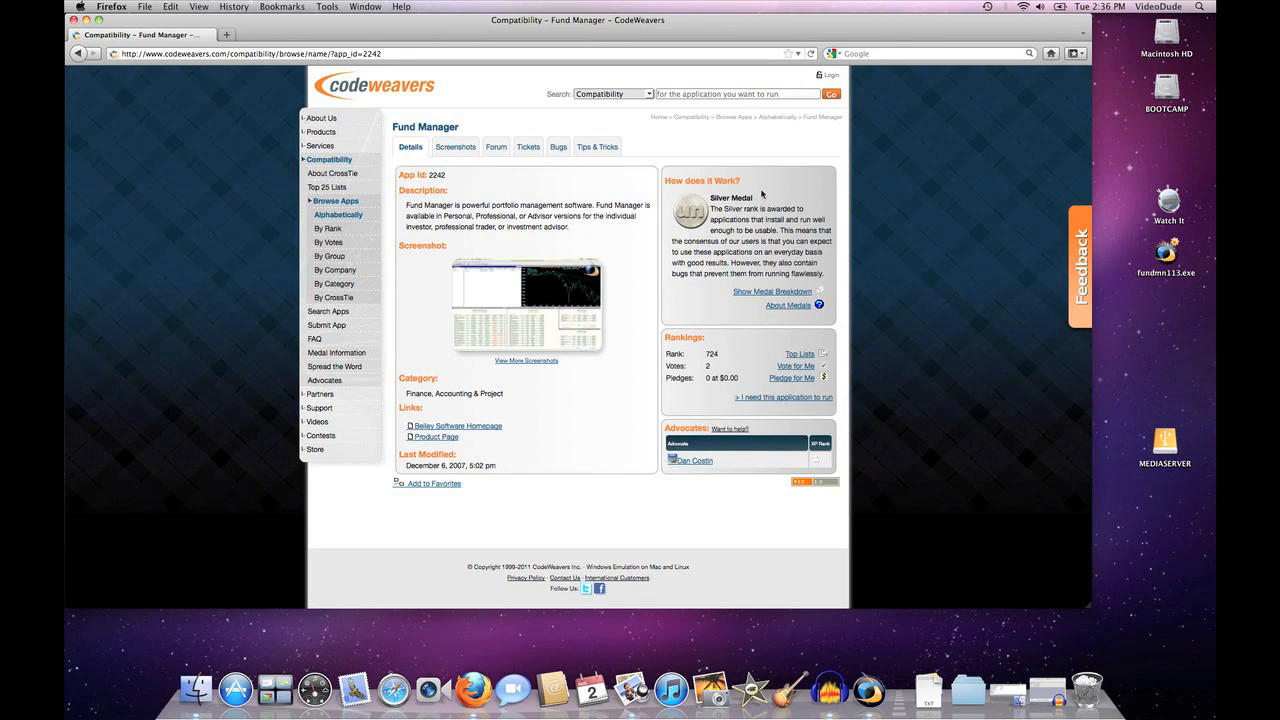
mouse_move(736, 256)
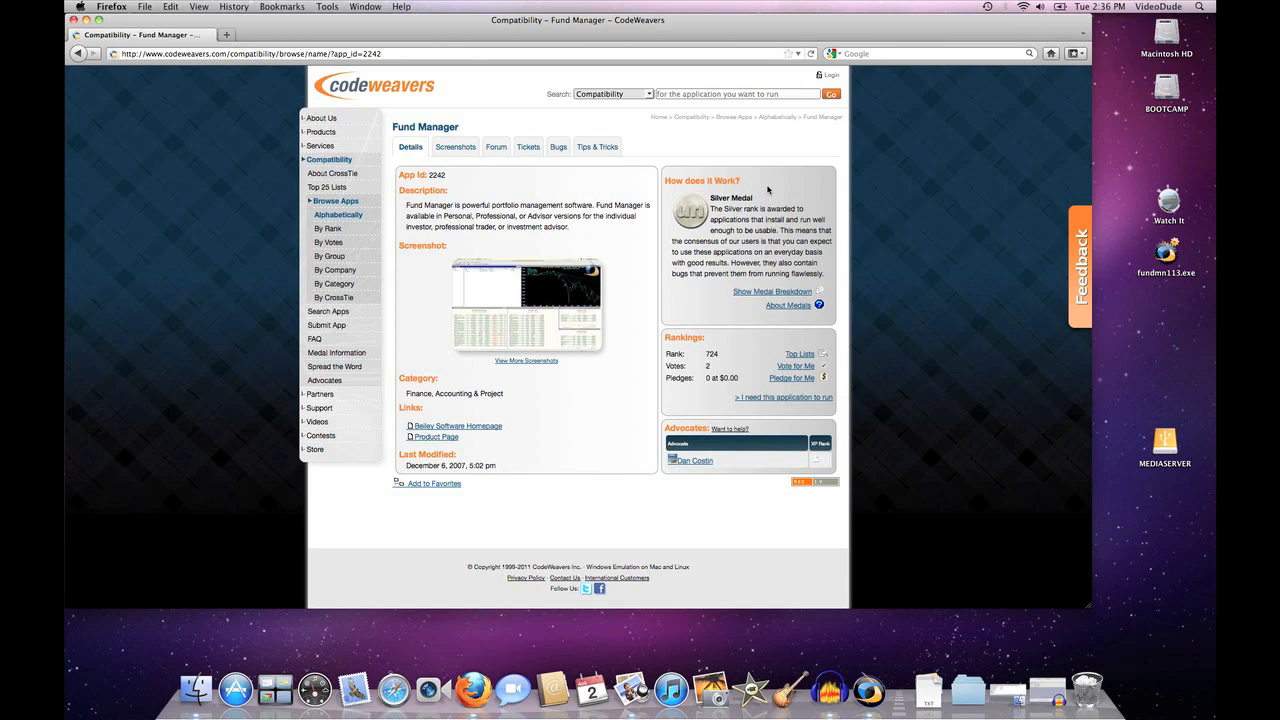
mouse_move(924, 548)
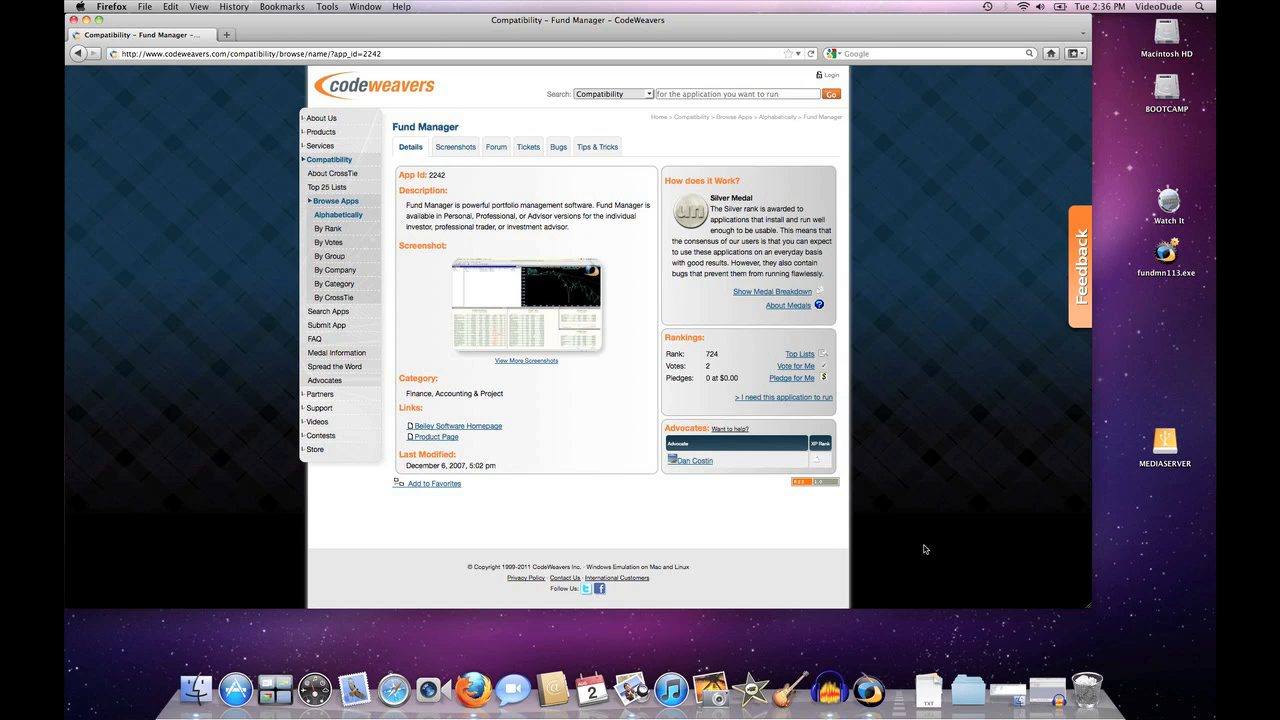
mouse_move(968, 690)
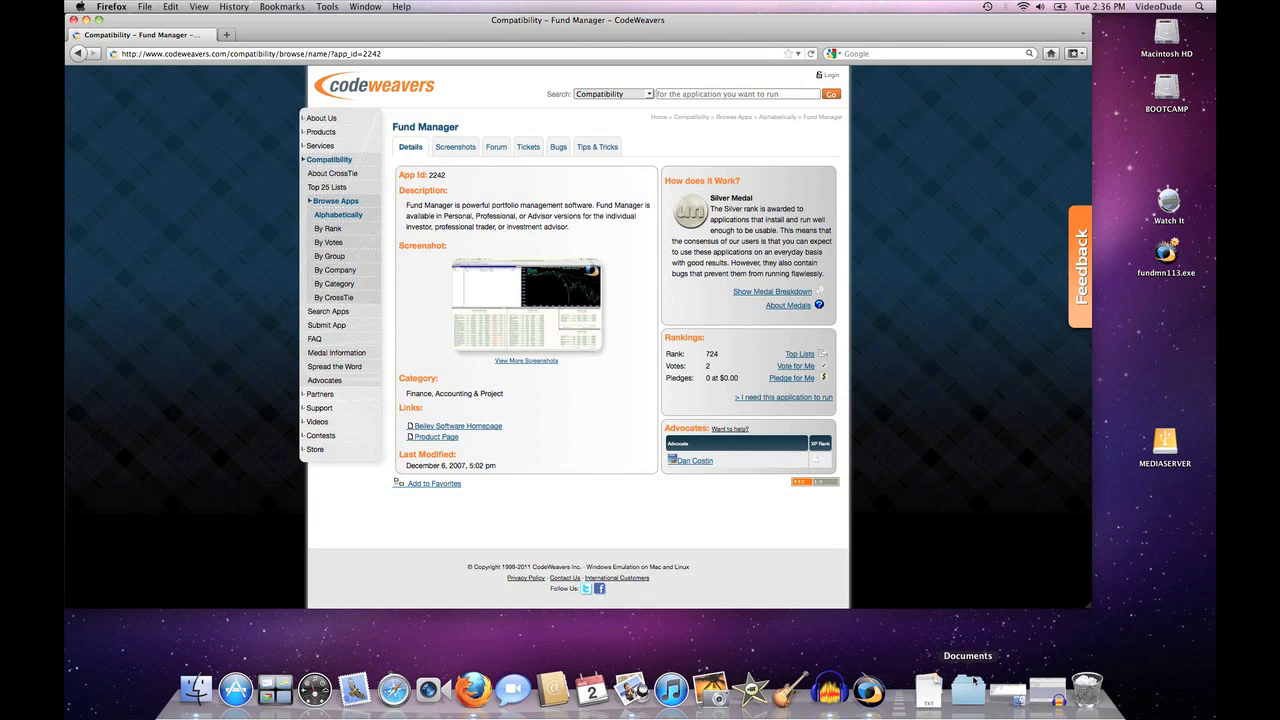
Bring CrossOver to the front from the Dock
click(968, 690)
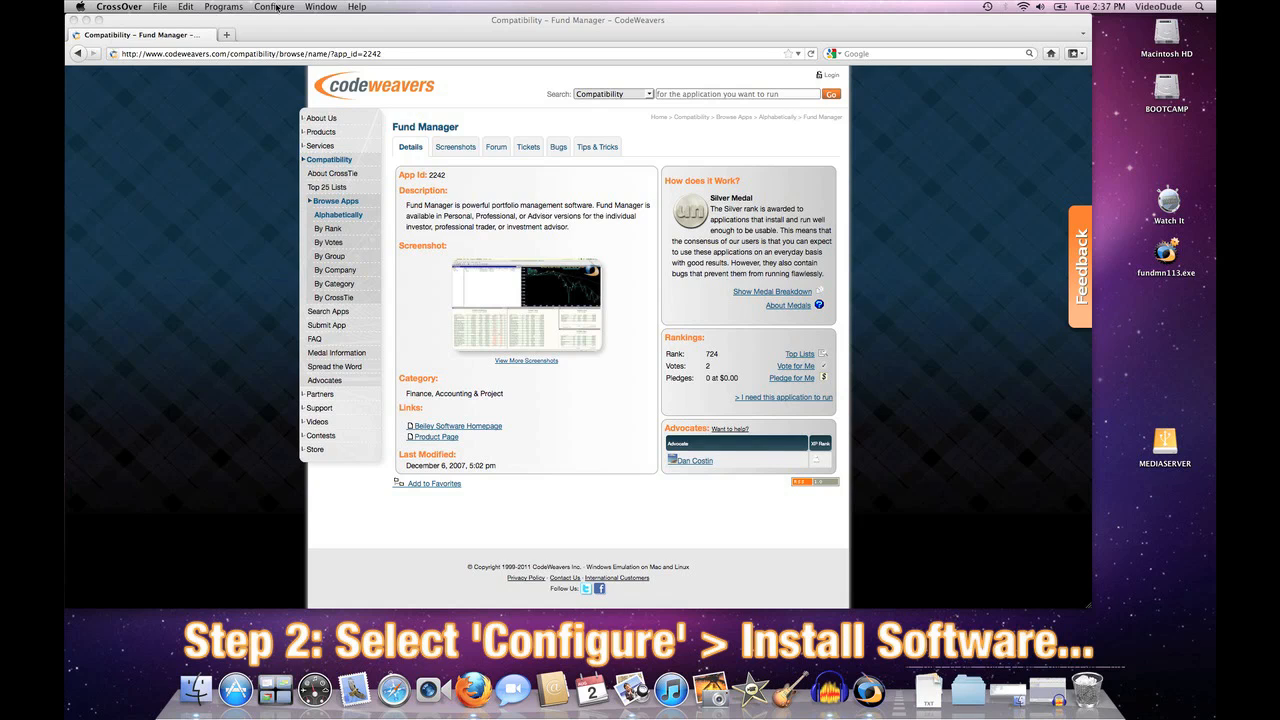
Start Install Software from Configure and choose Other Application under Unsupported Applications
click(274, 8)
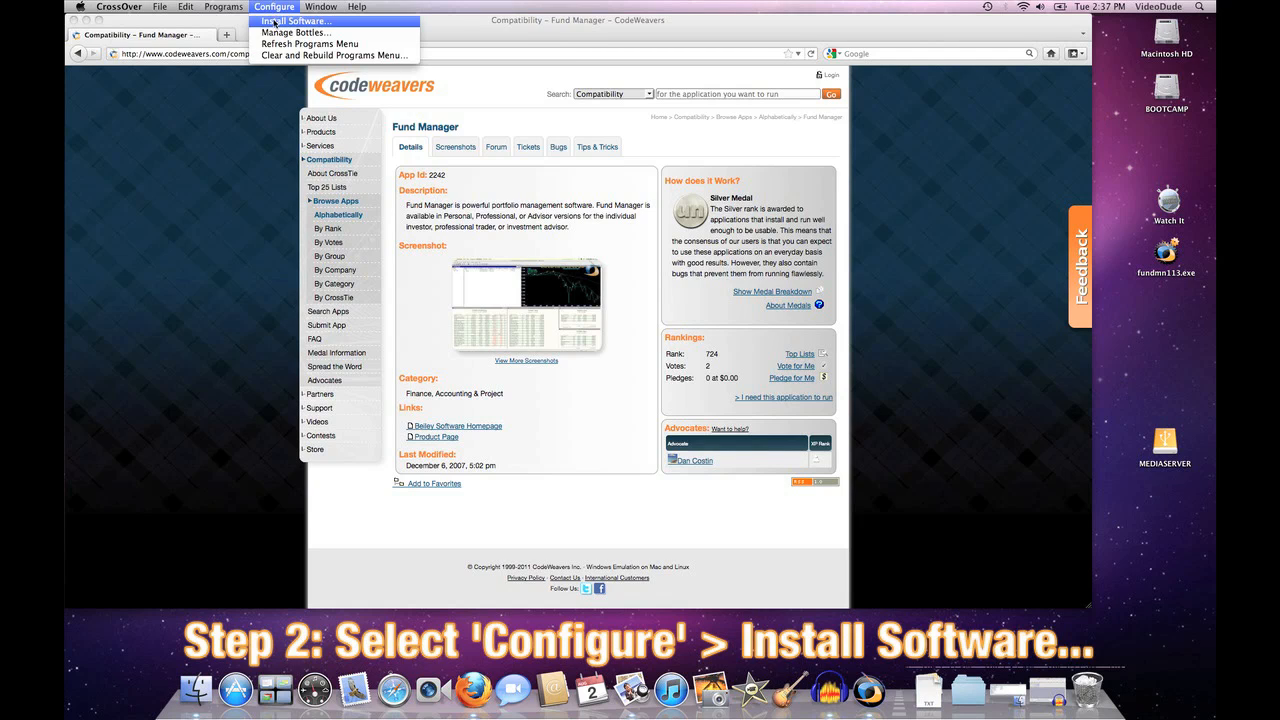
click(296, 20)
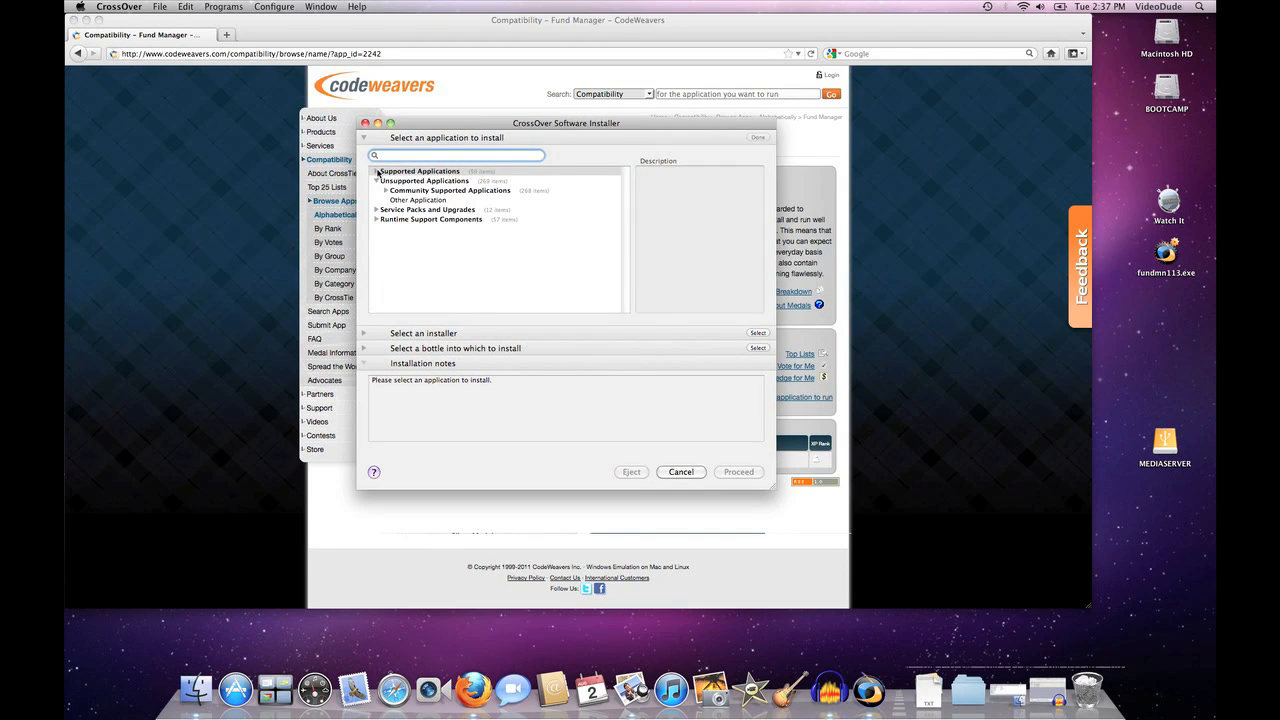
click(416, 200)
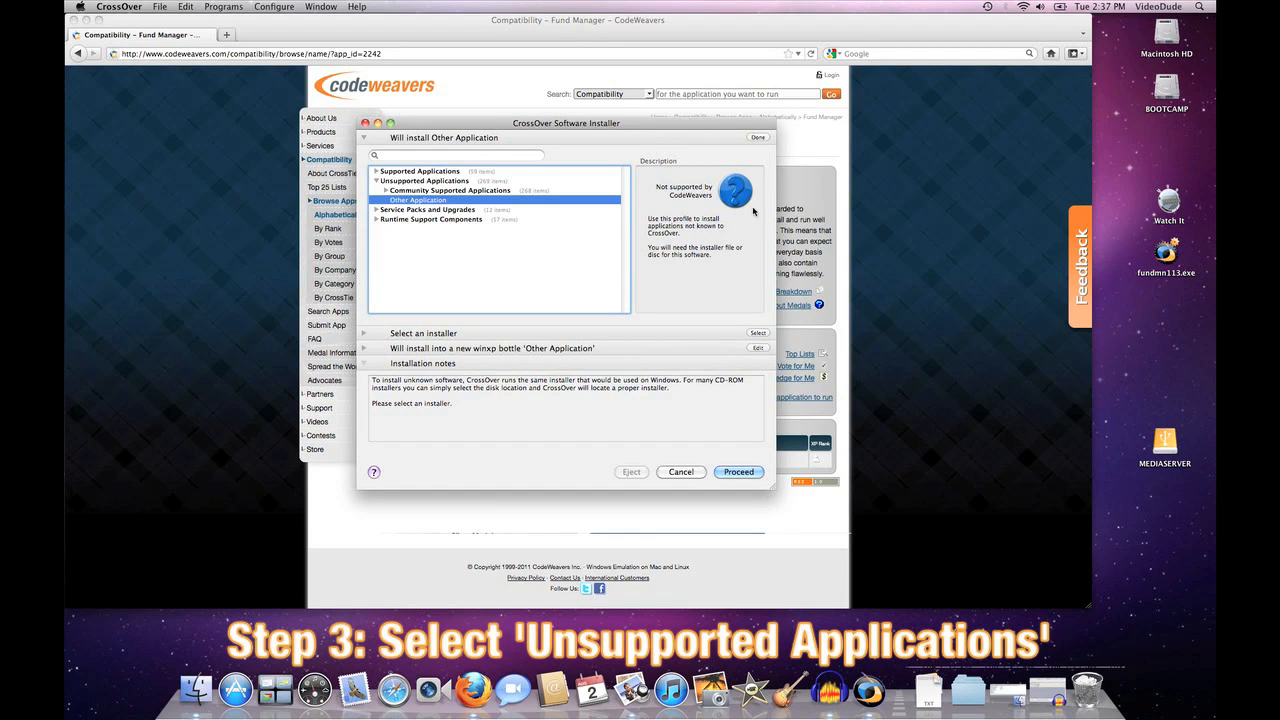
mouse_move(744, 206)
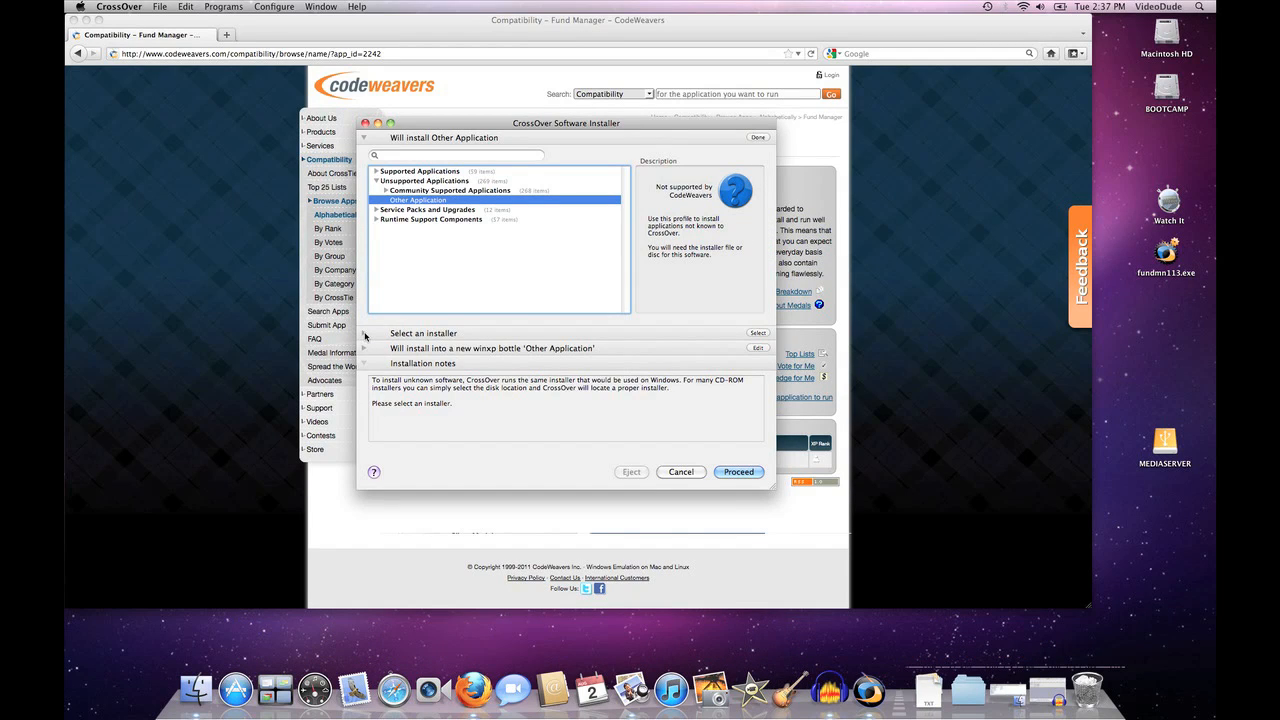
Select fundmm113.exe from the Desktop as the installer file to use
click(758, 332)
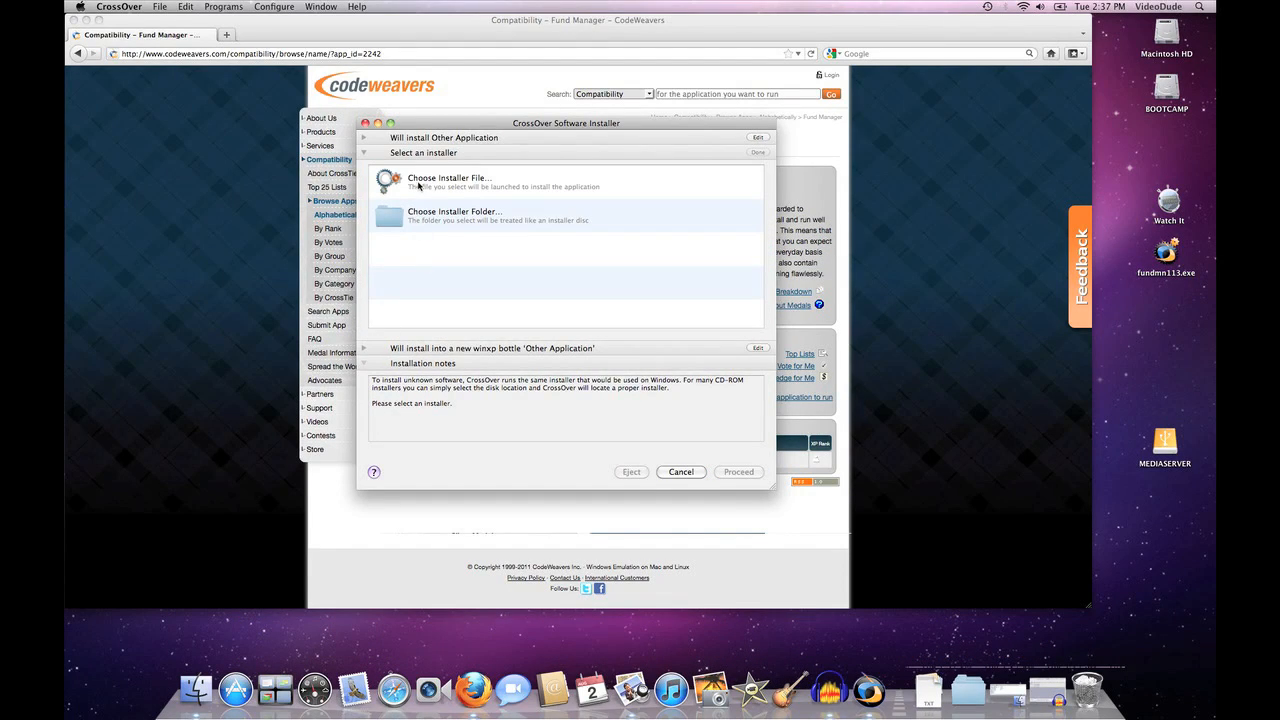
click(448, 180)
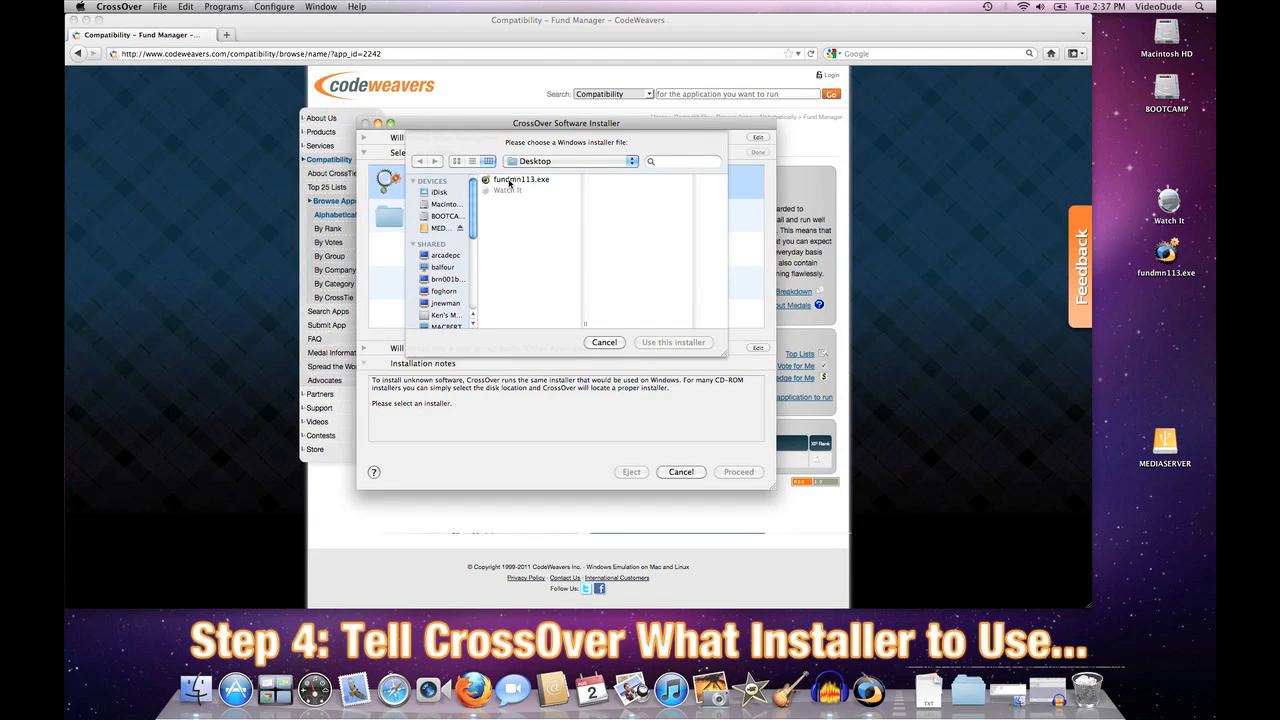
click(520, 180)
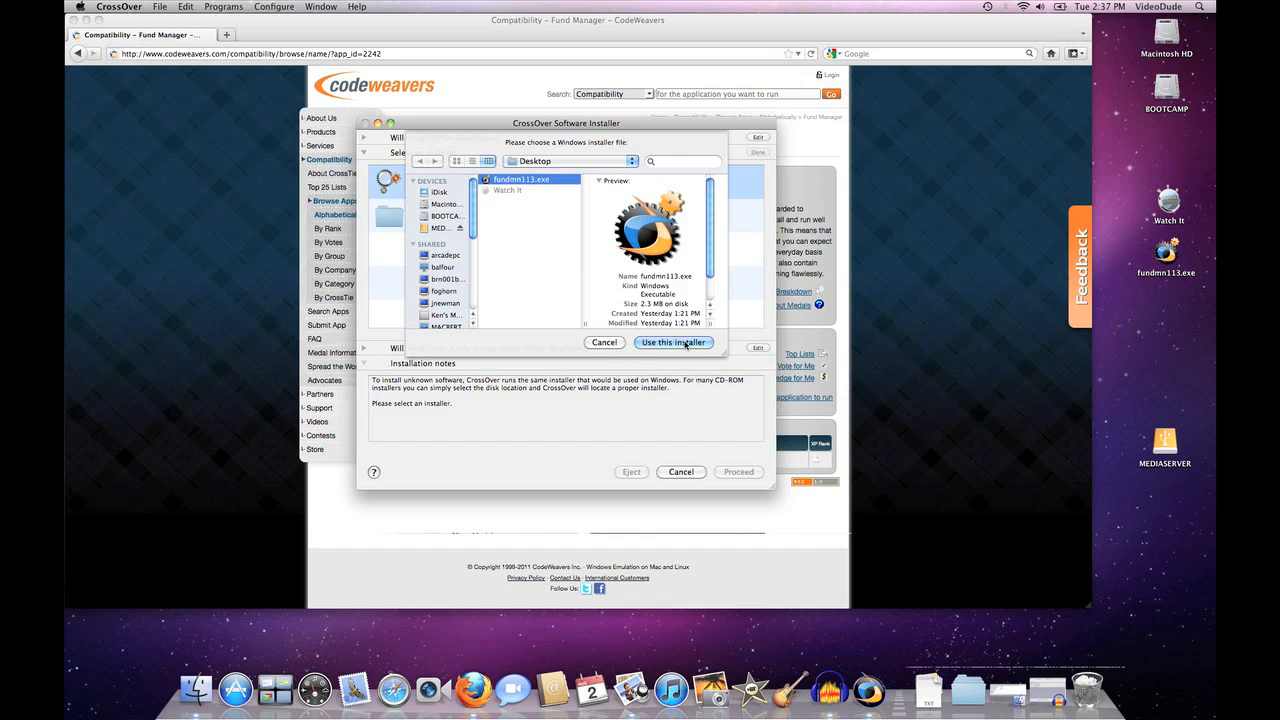
click(672, 342)
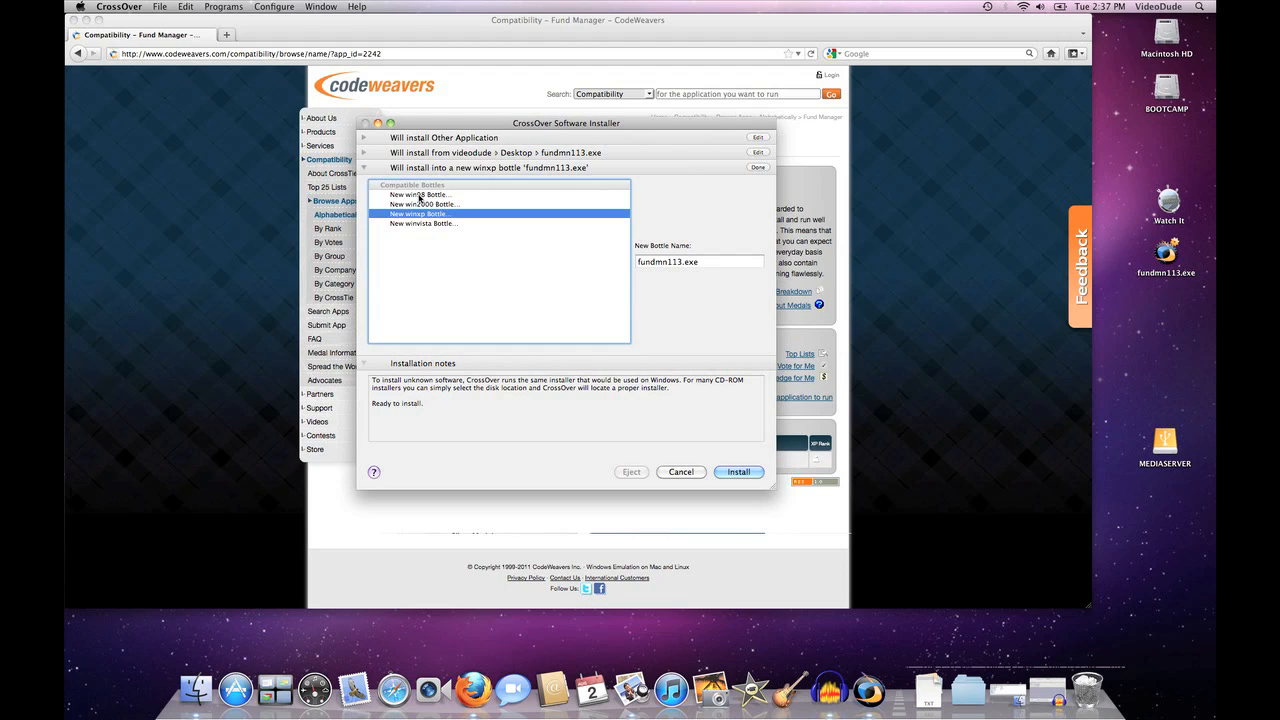
mouse_move(398, 222)
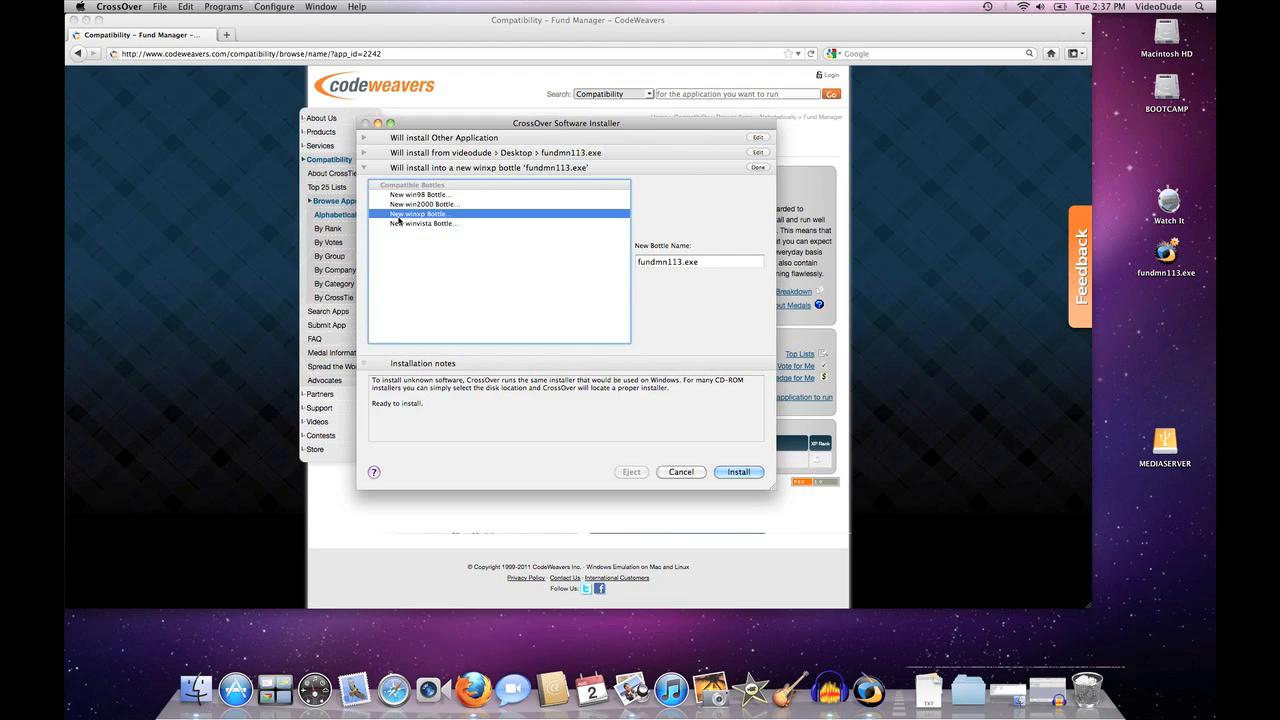
mouse_move(410, 196)
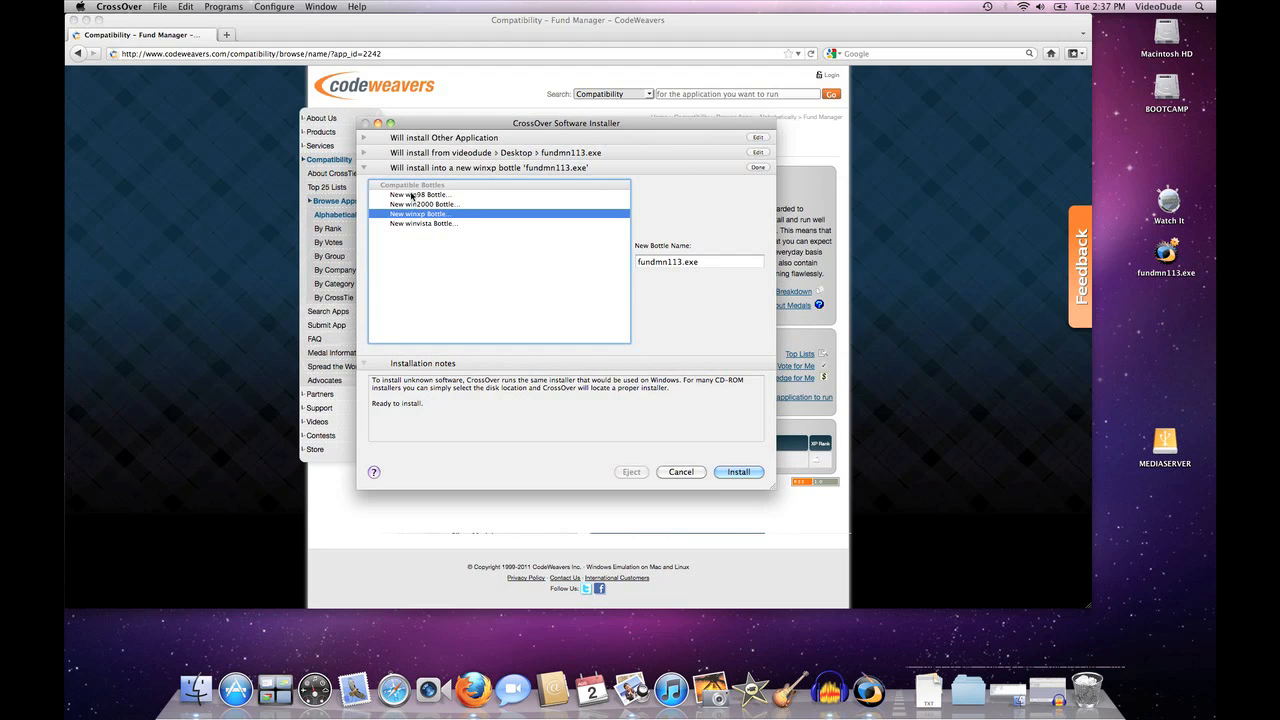
Choose a new winxp bottle named 'Fund Manager' and start the installation
click(418, 194)
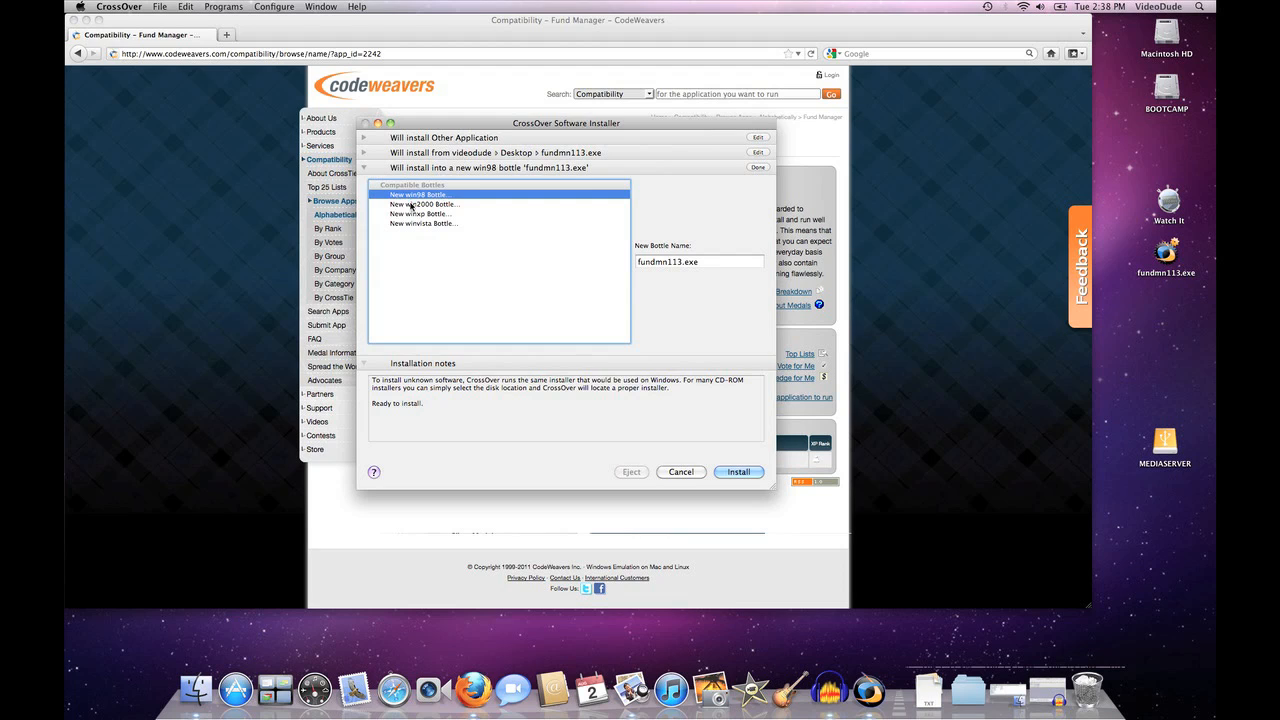
click(424, 224)
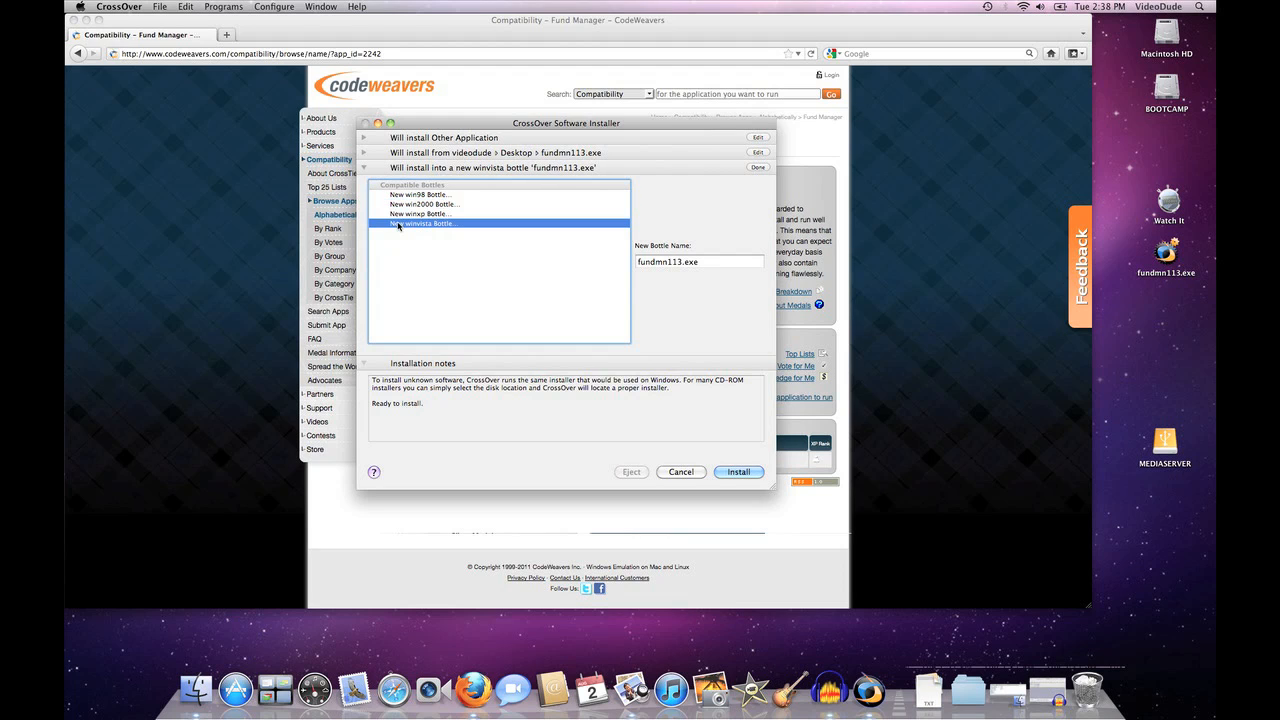
click(420, 214)
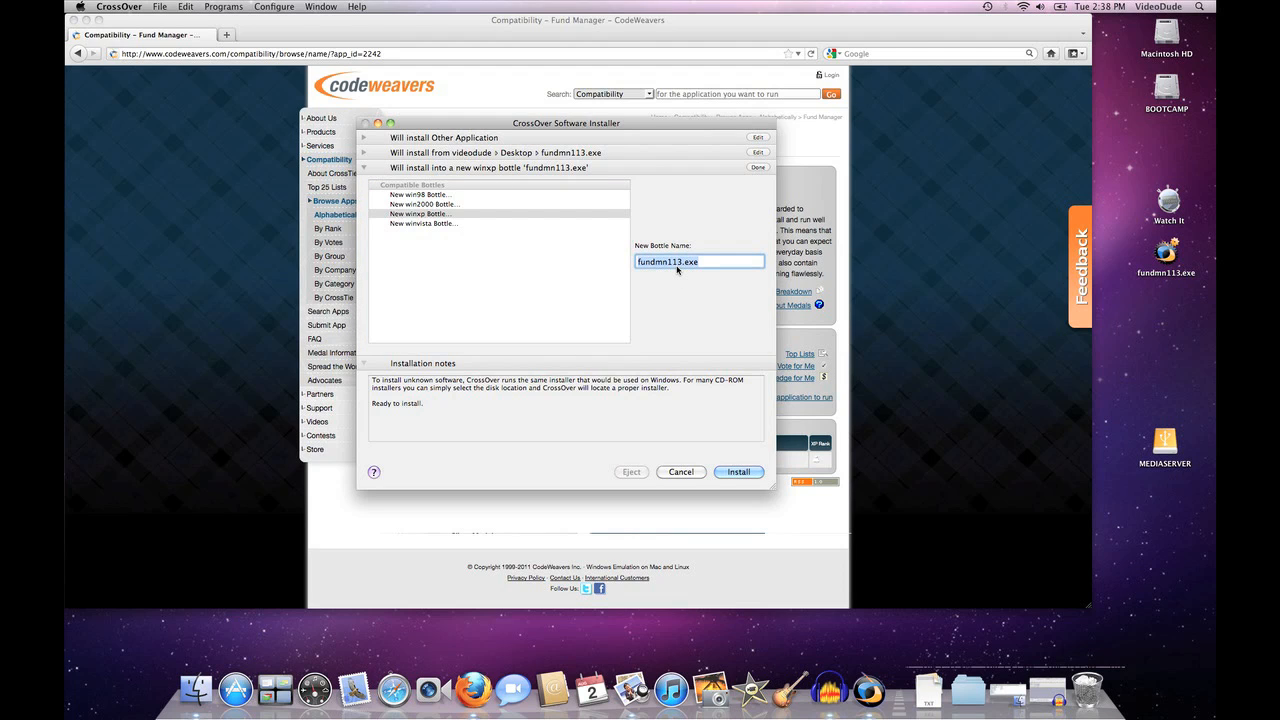
text(Dun)
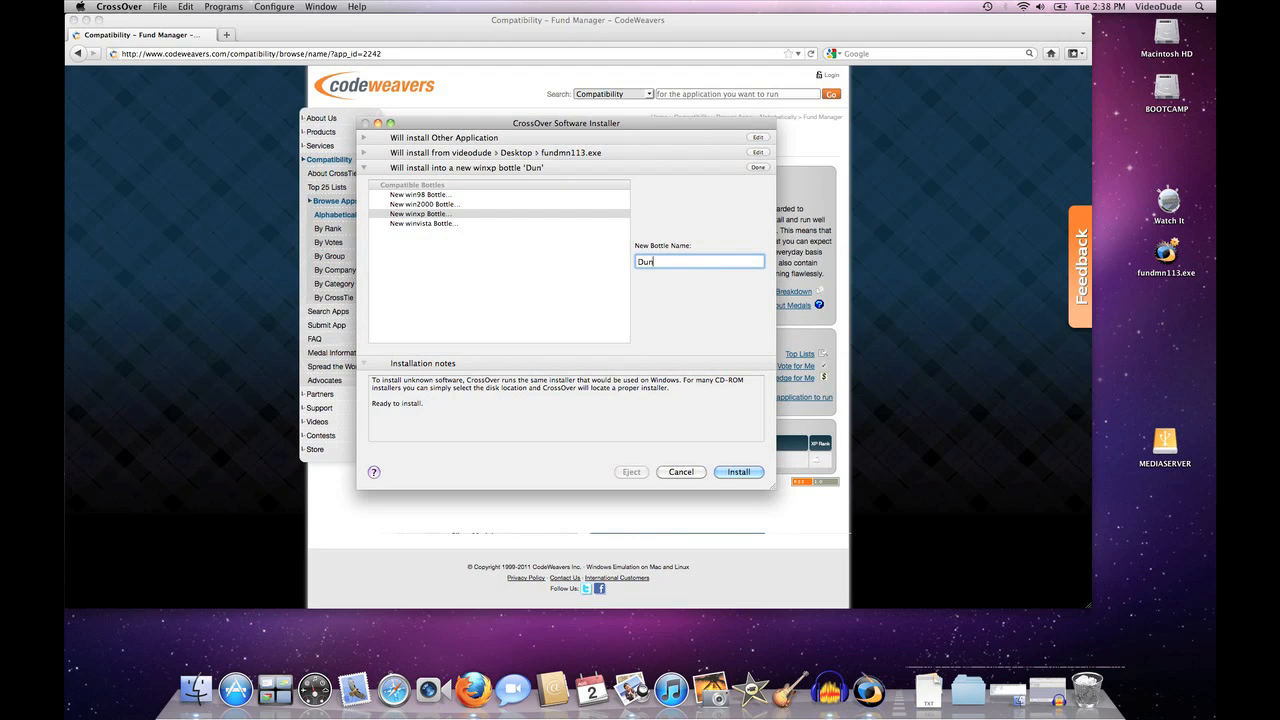
text(Fund Manager)
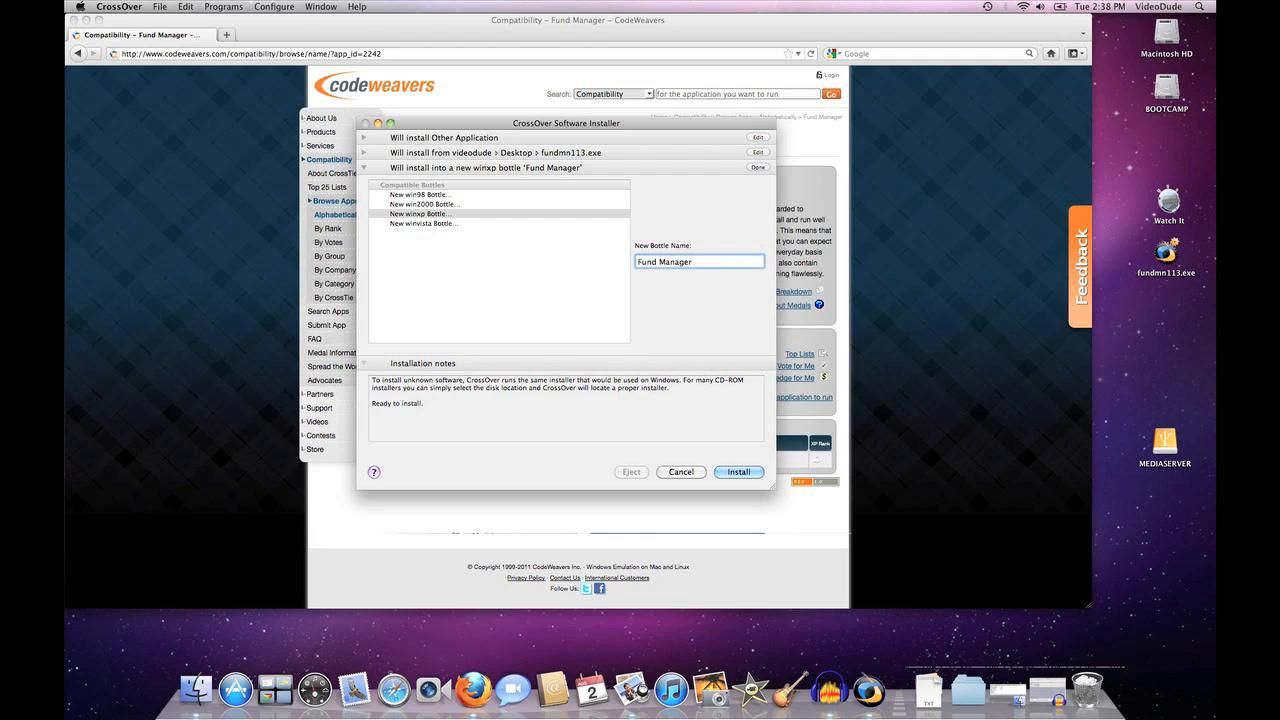
mouse_move(652, 292)
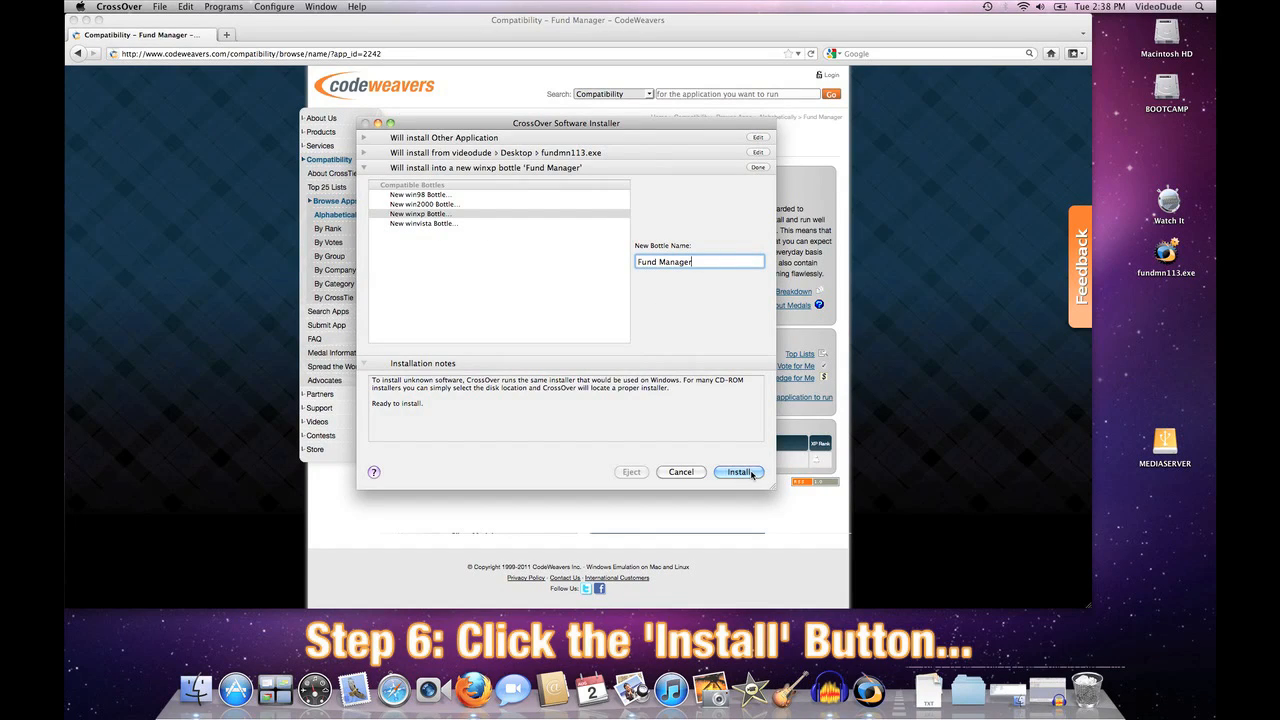
click(740, 472)
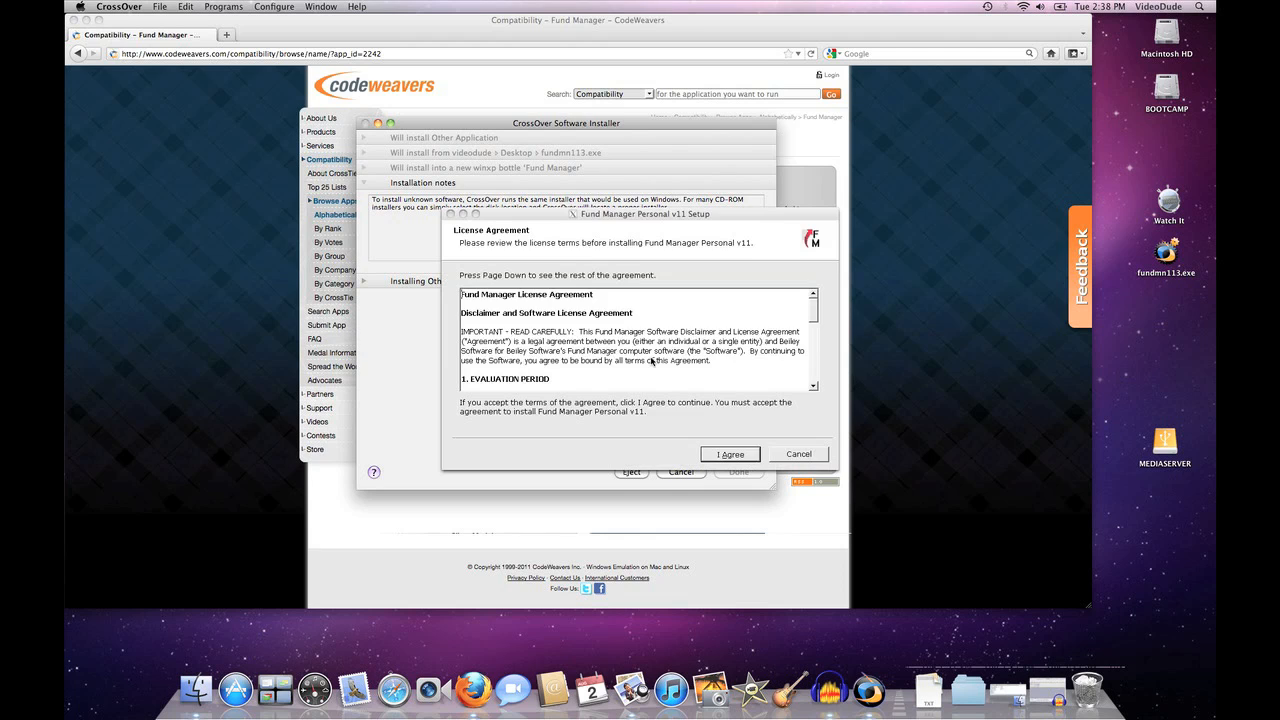
mouse_move(470, 280)
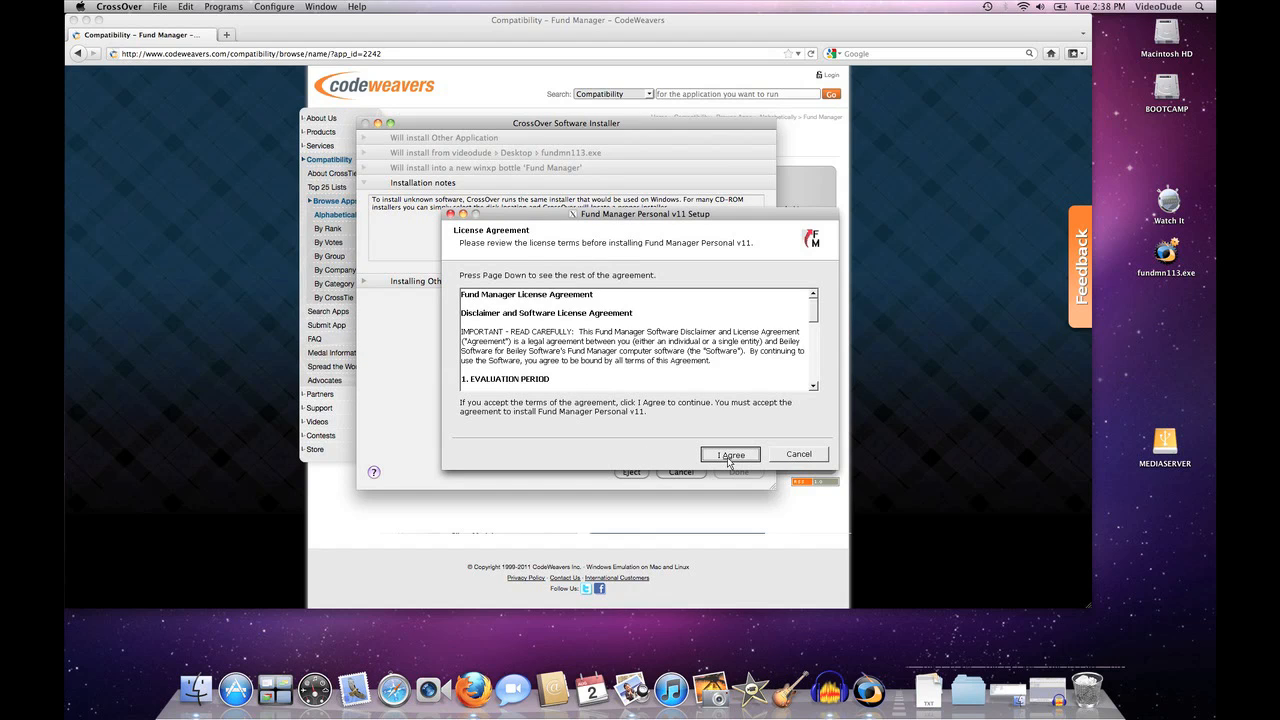
Accept the licence, install to the default folder, skip the web tutorial and finish setup
click(730, 454)
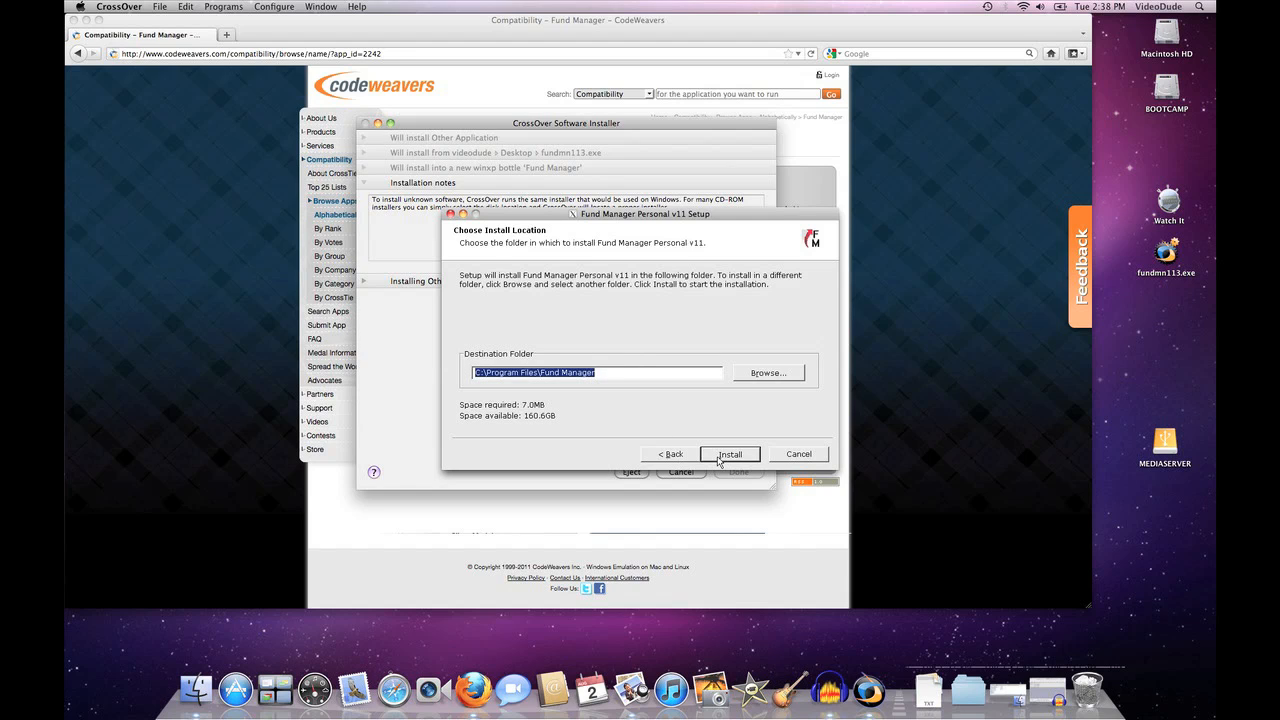
click(728, 452)
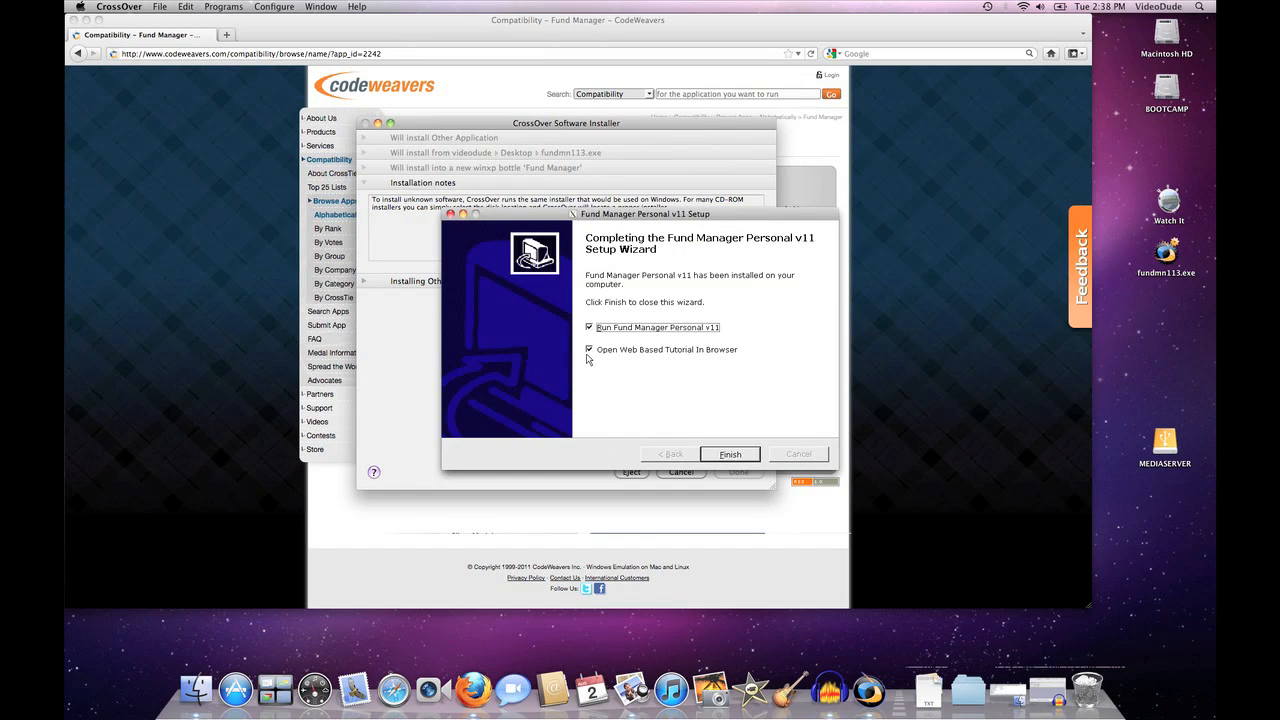
click(588, 348)
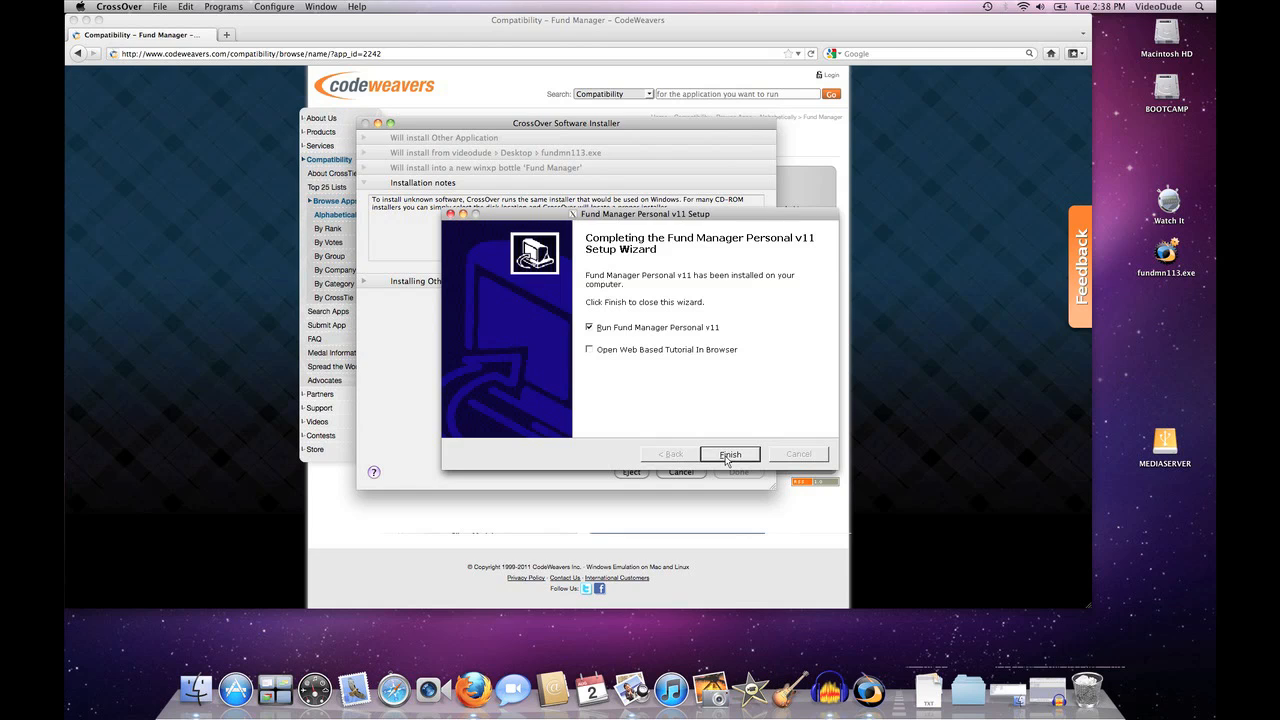
click(728, 454)
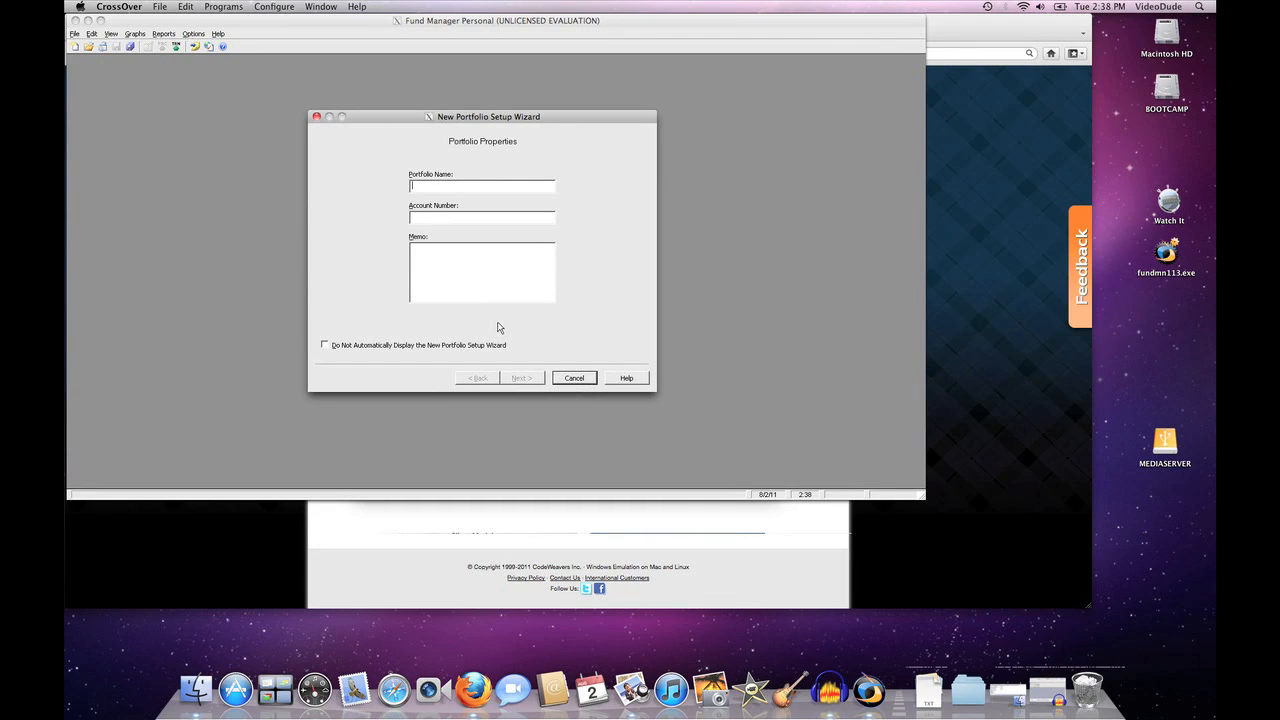
mouse_move(452, 212)
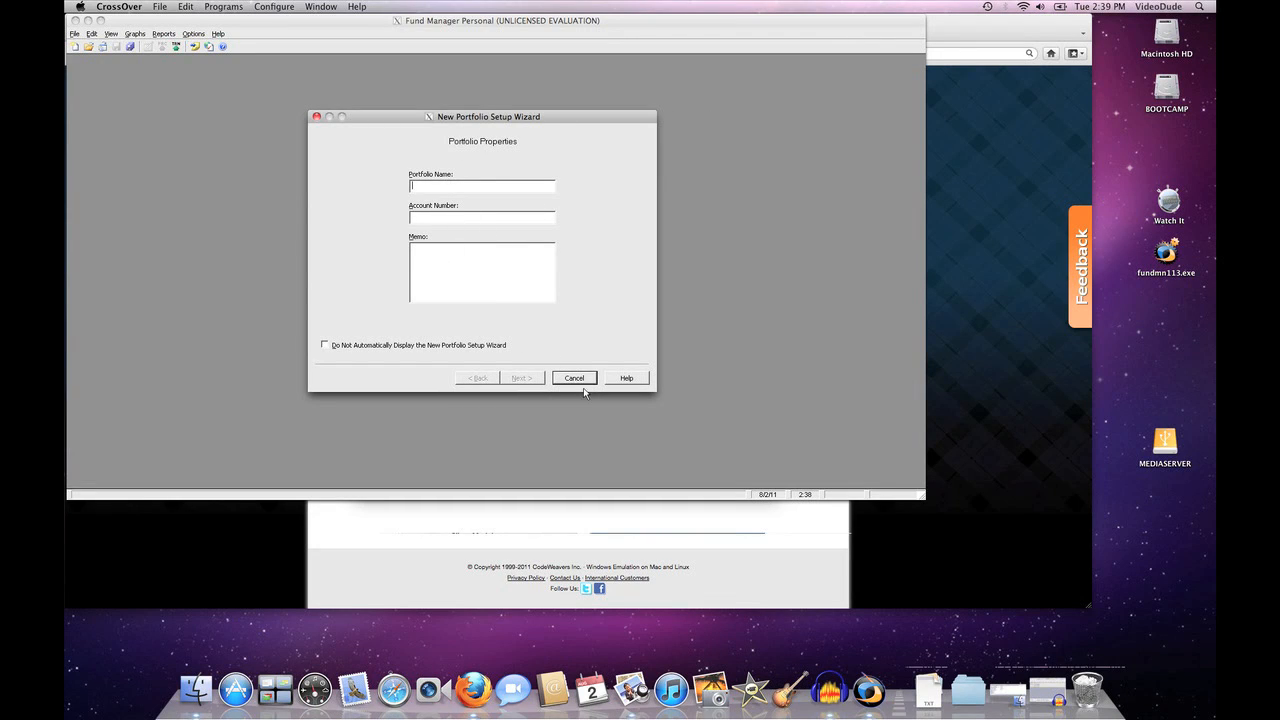
Cancel the New Portfolio Setup Wizard and confirm quitting it
click(574, 378)
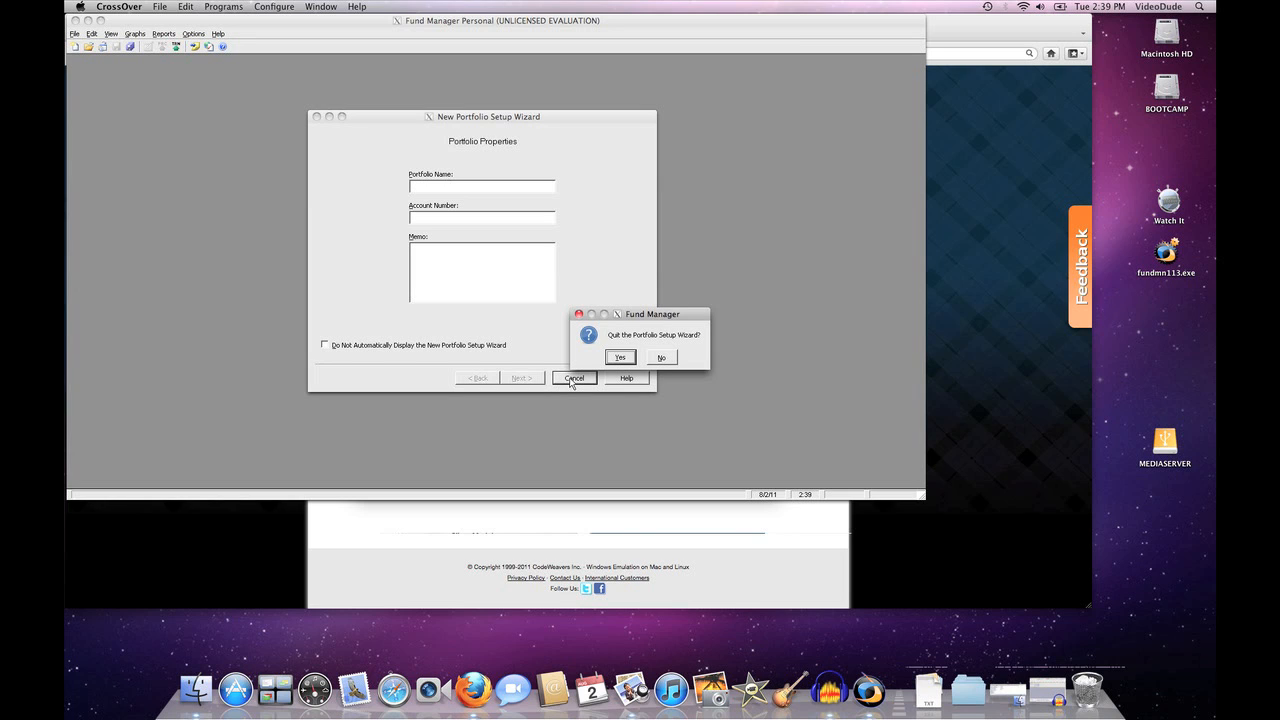
click(620, 356)
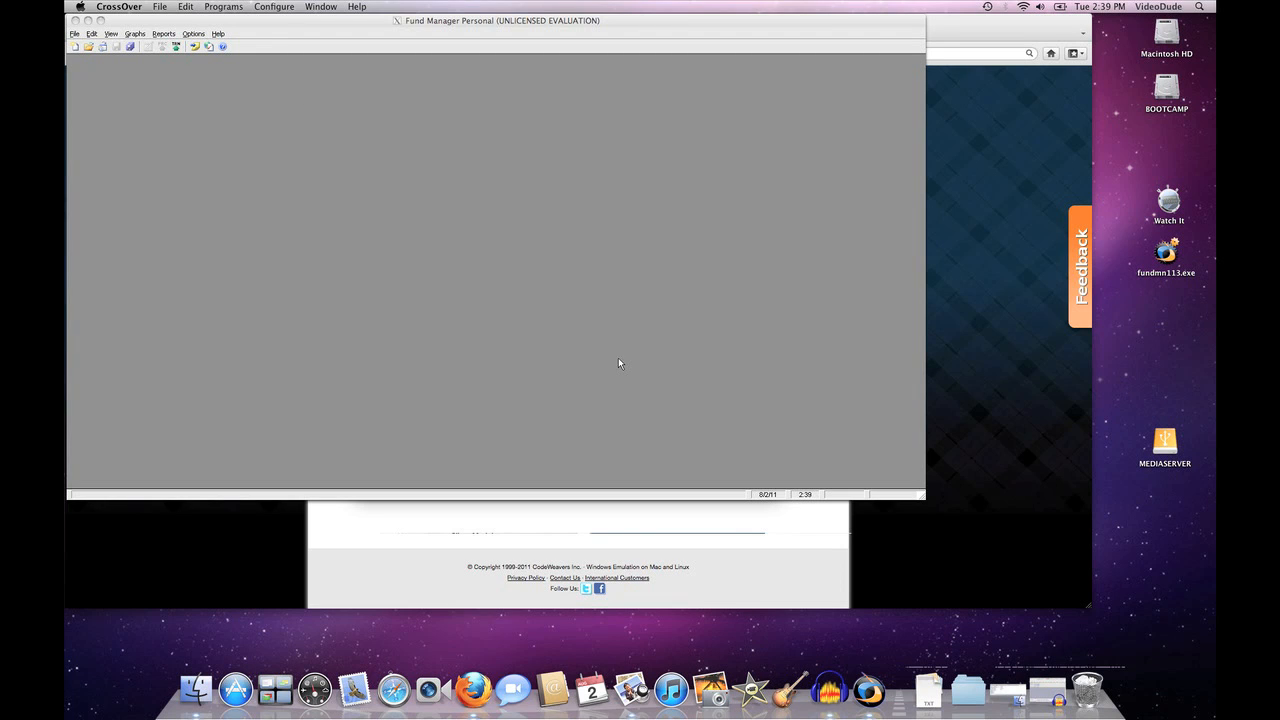
mouse_move(110, 30)
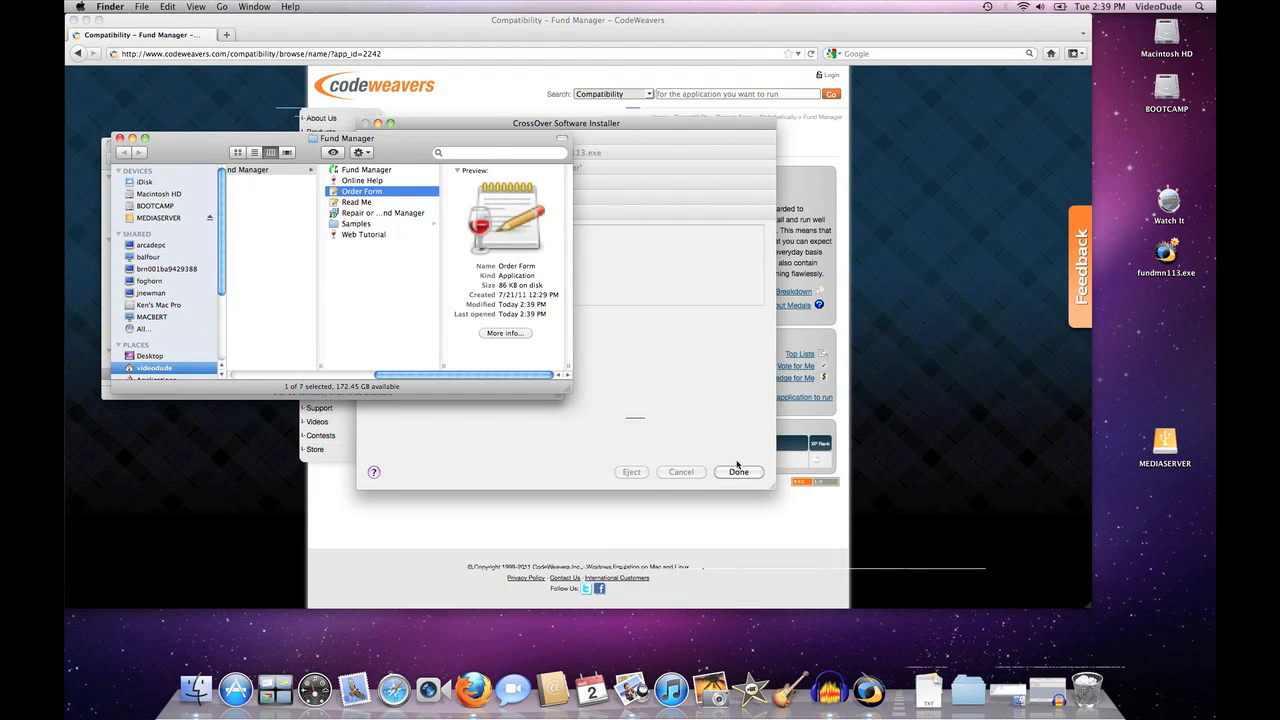
Finish the CrossOver Software Installer with Done
click(738, 472)
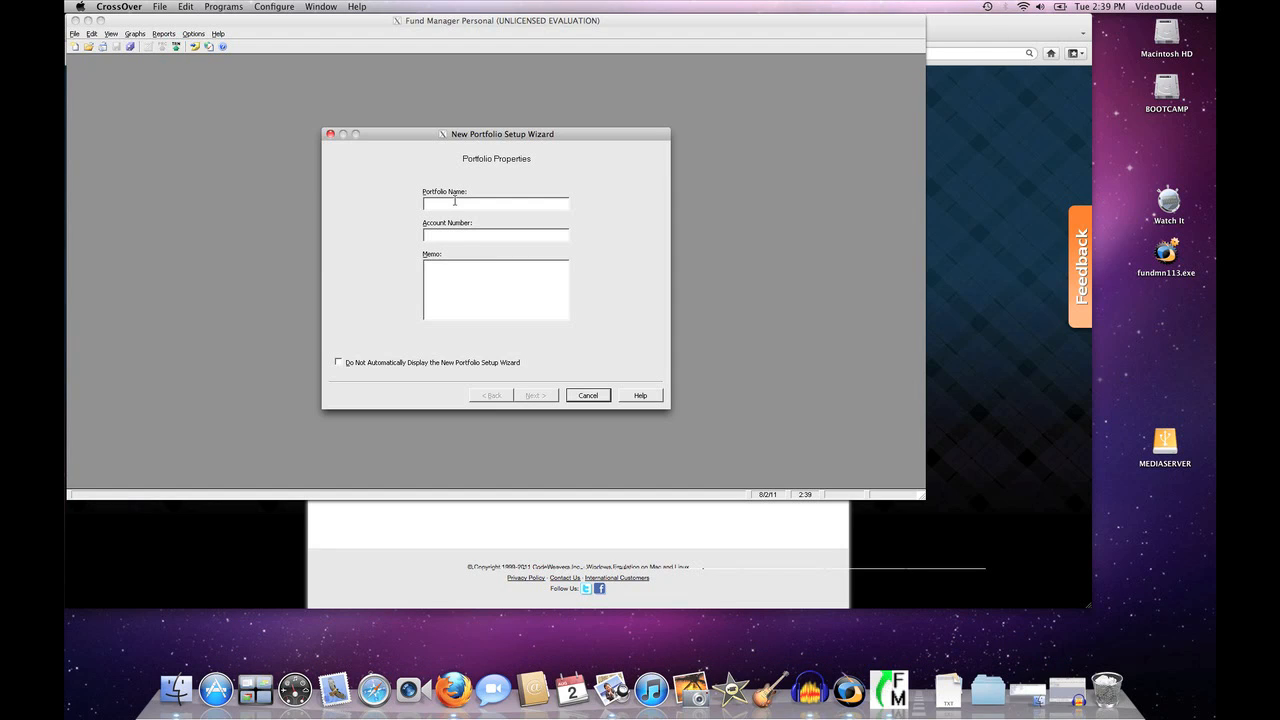
Name the portfolio 'Big John' with account number 234 and memo 'Make me a'
click(496, 204)
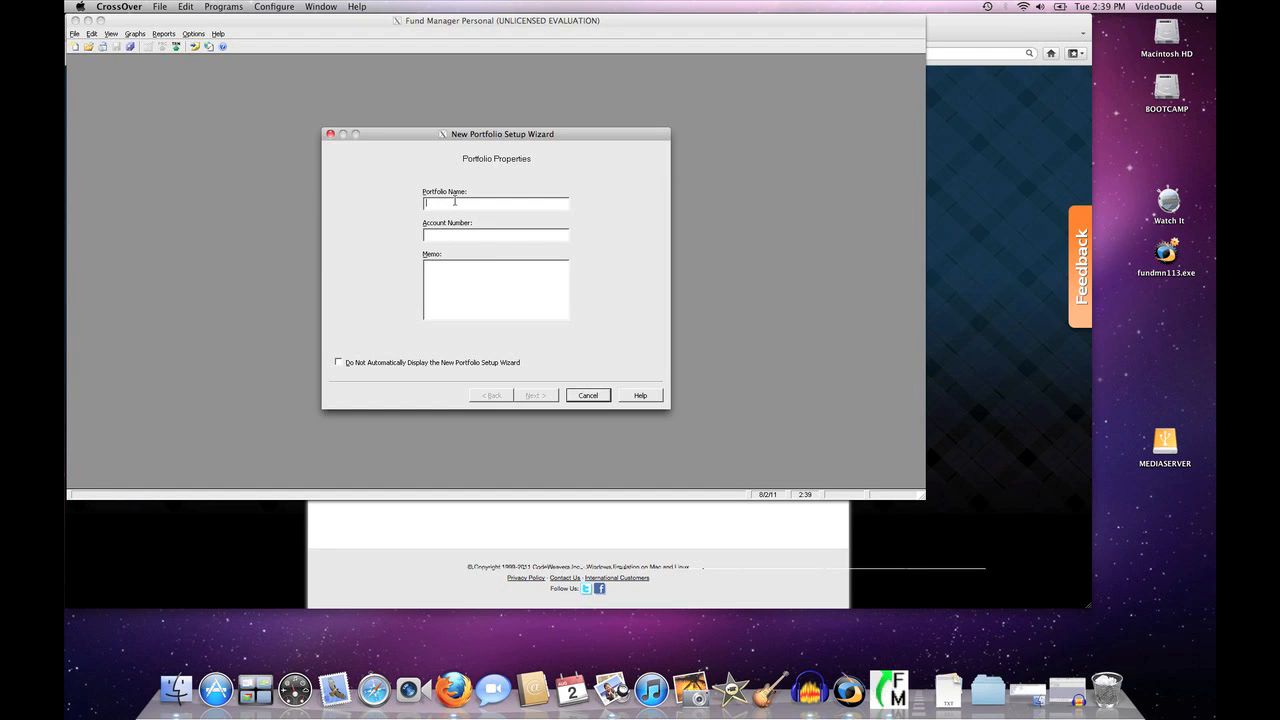
text(Big John)
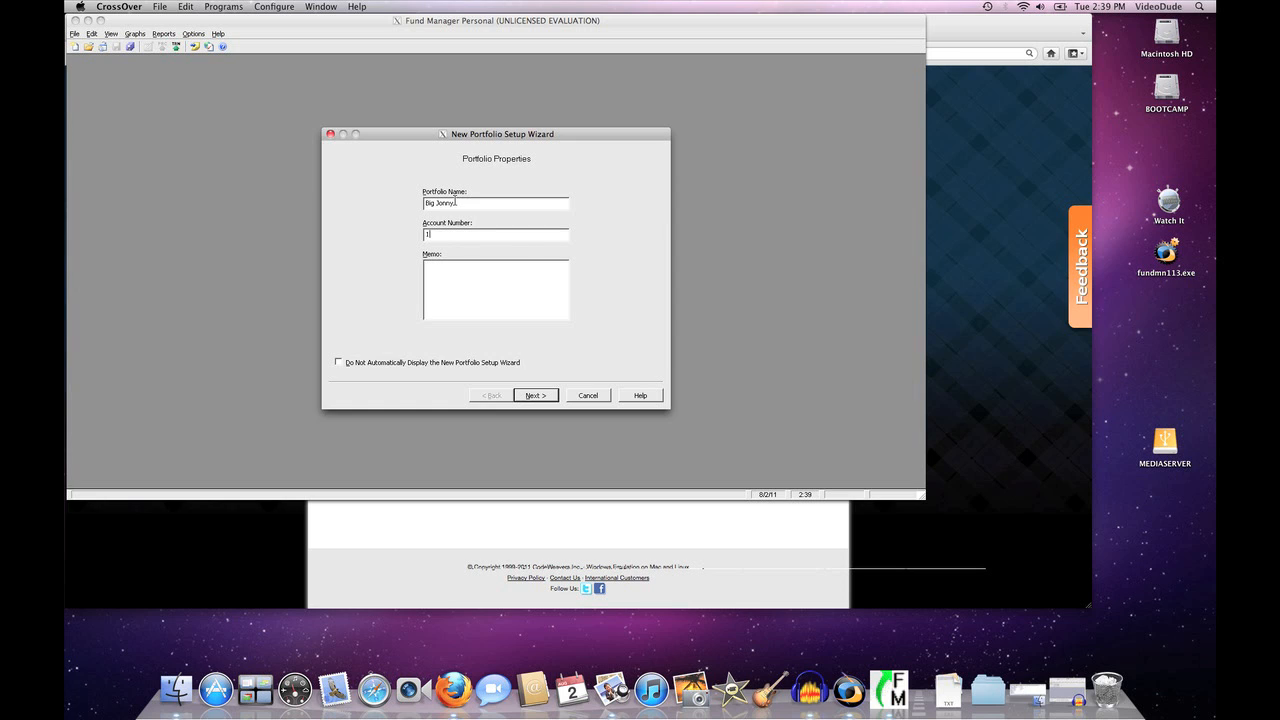
text(234)
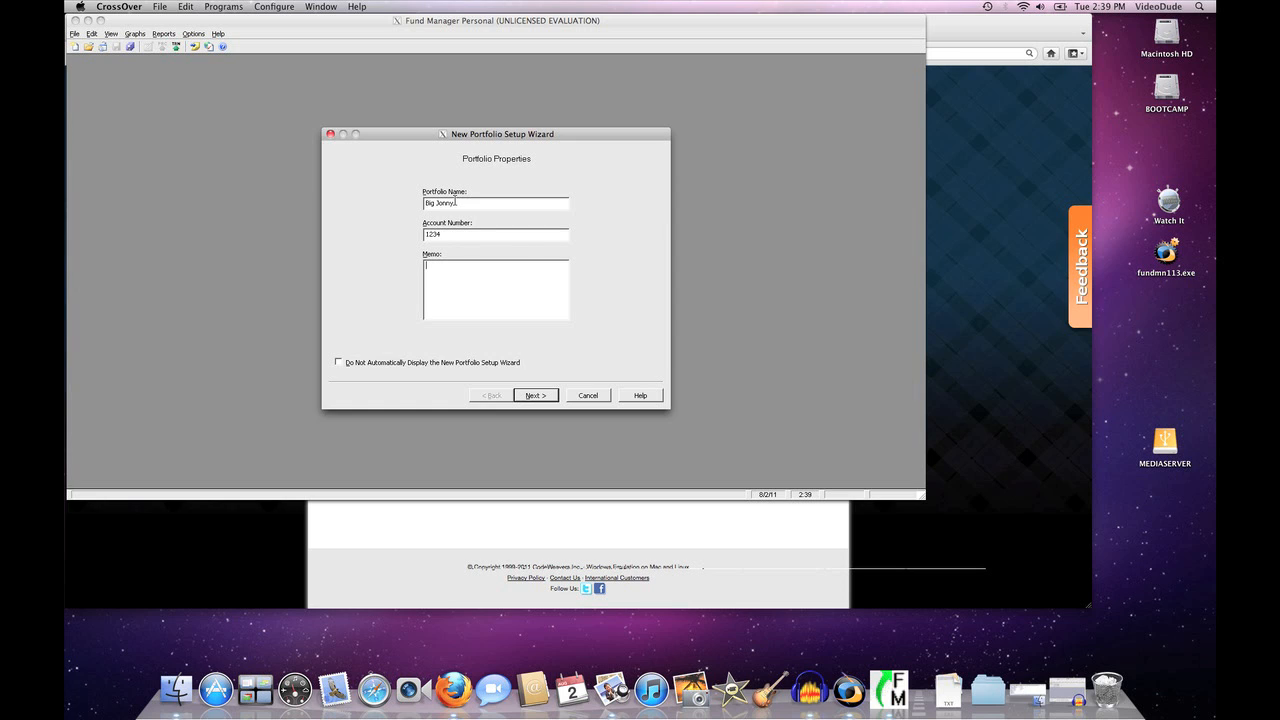
text(Make me a ton of money)
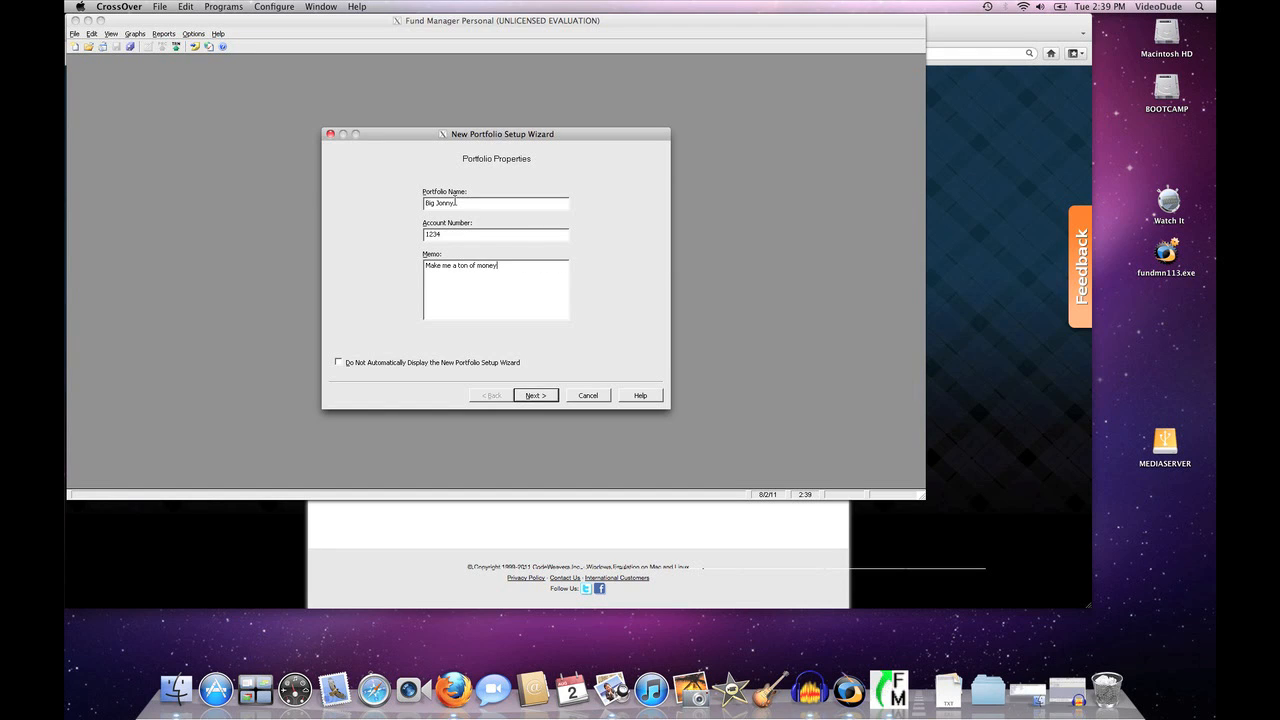
Skip online access, investments and location steps and finish creating the portfolio
click(534, 396)
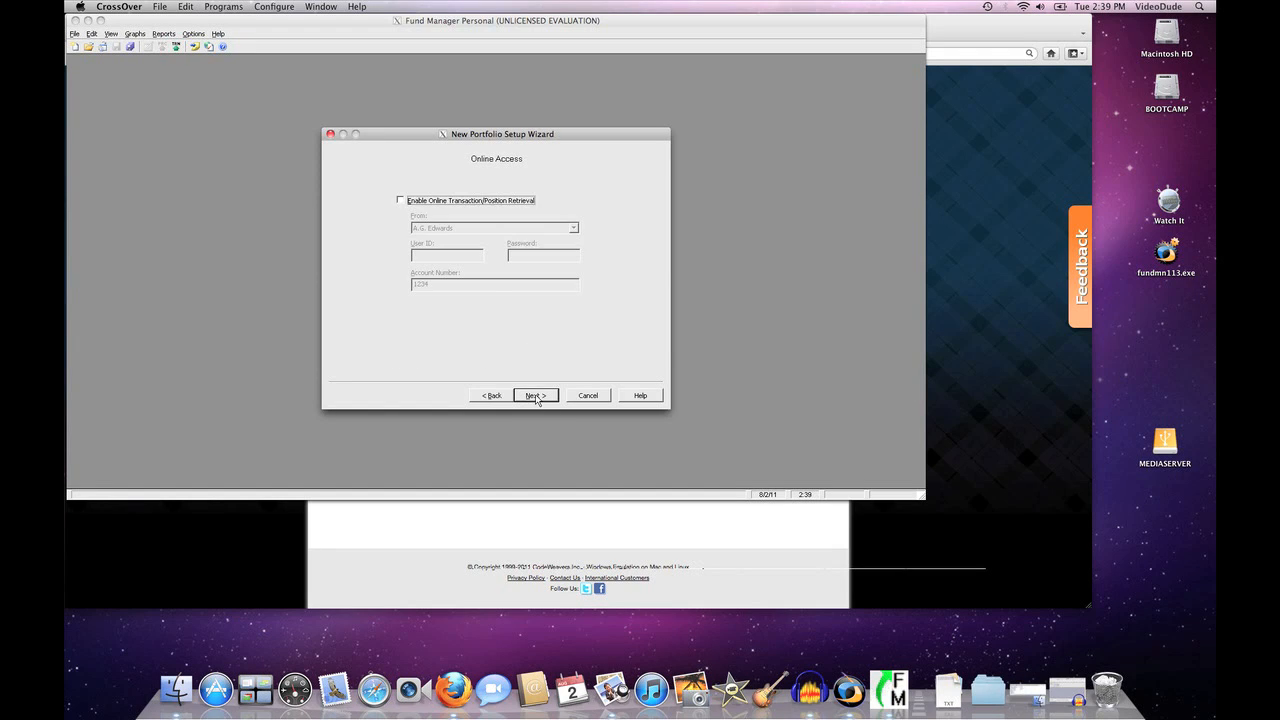
click(532, 396)
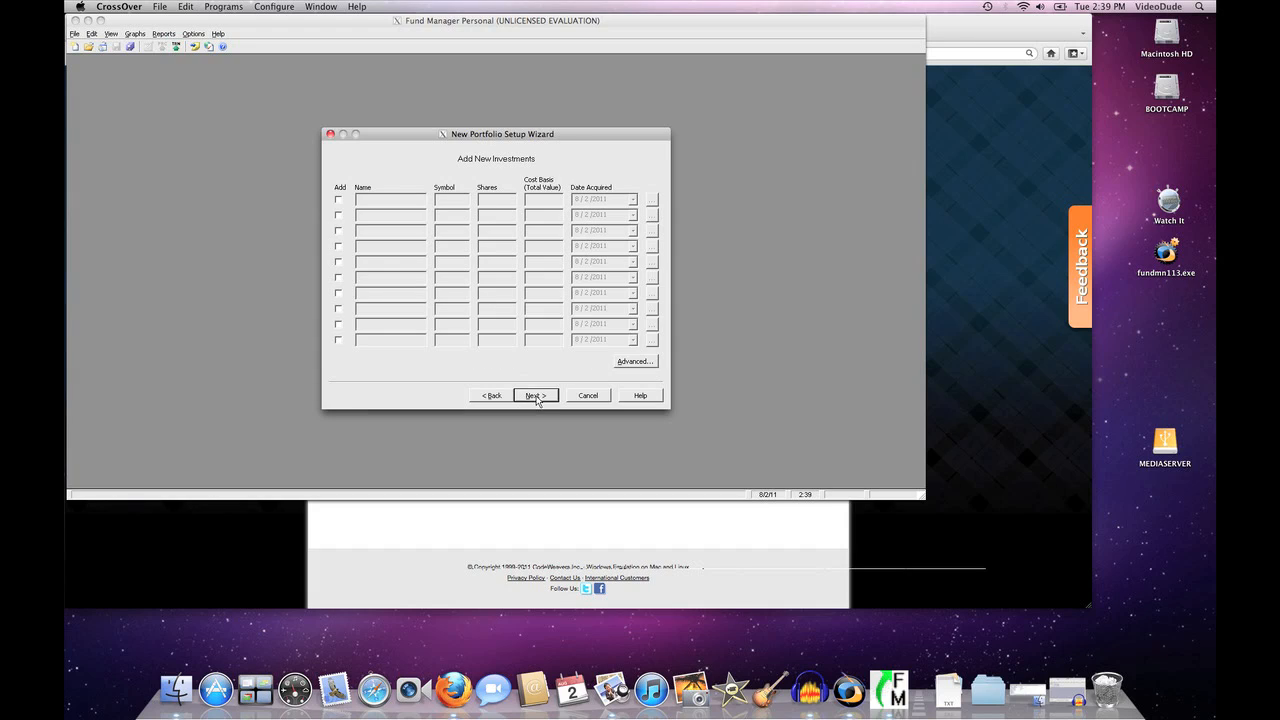
click(534, 396)
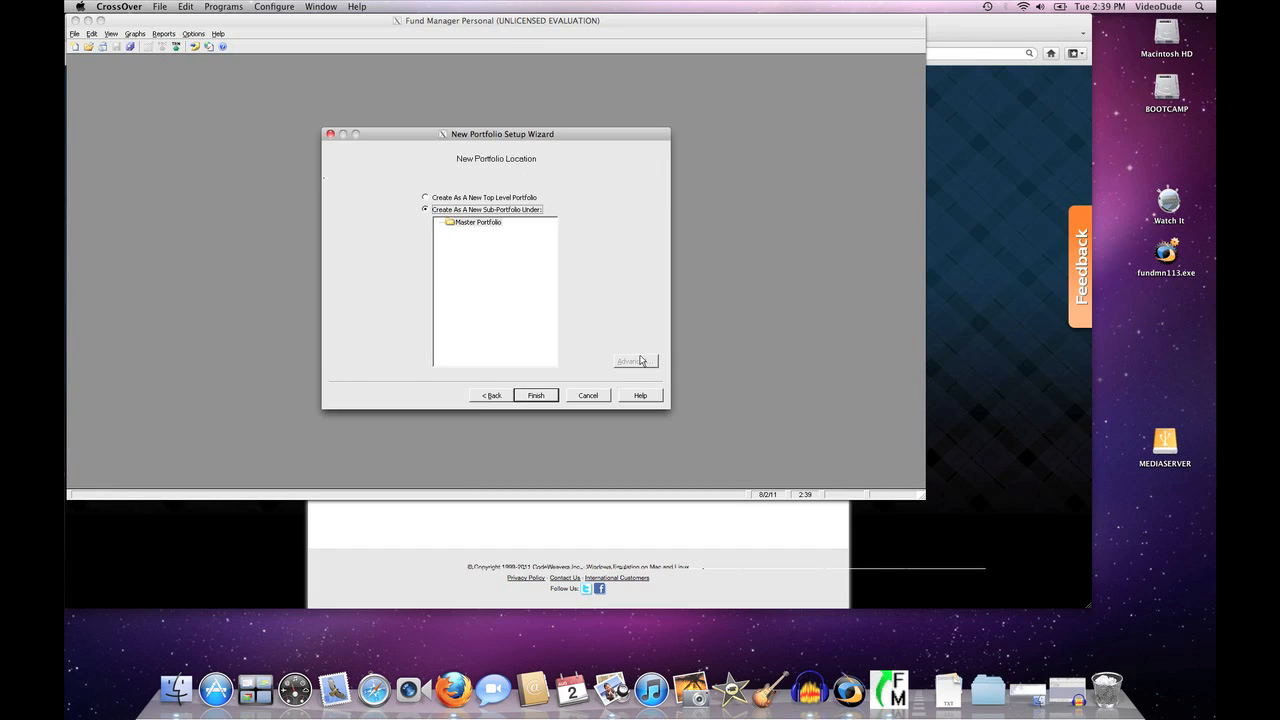
click(536, 396)
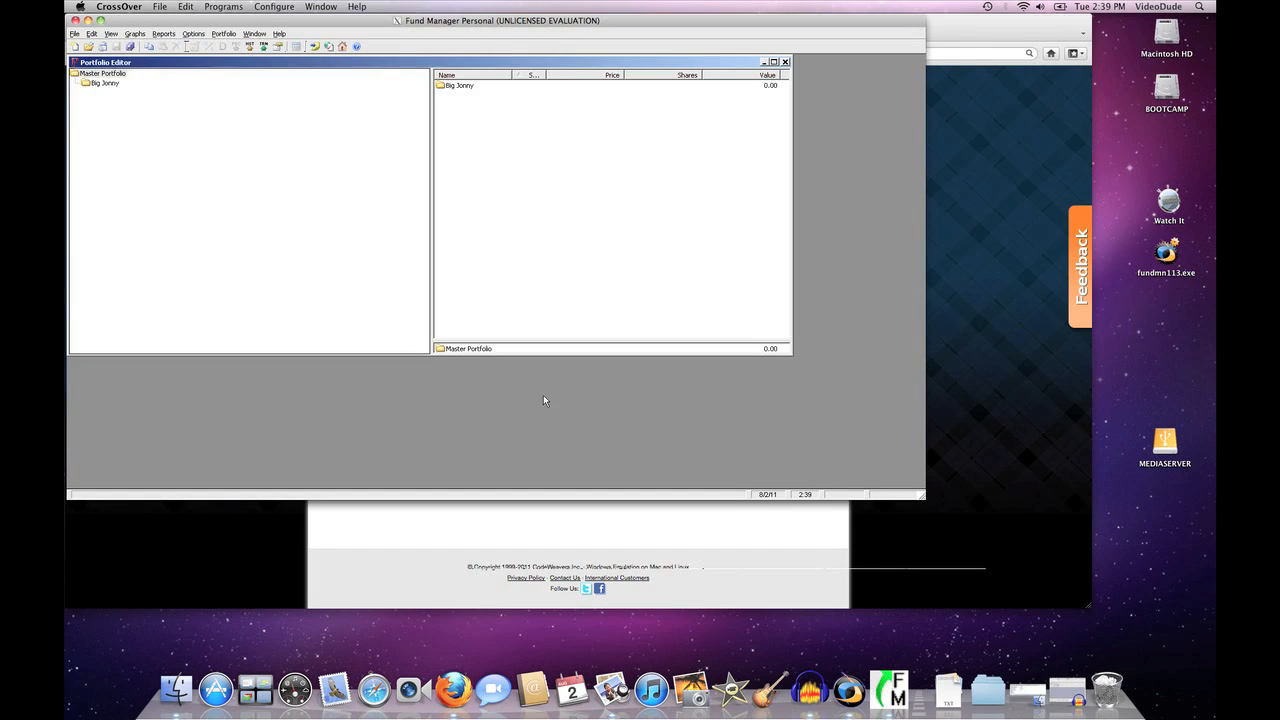
mouse_move(706, 426)
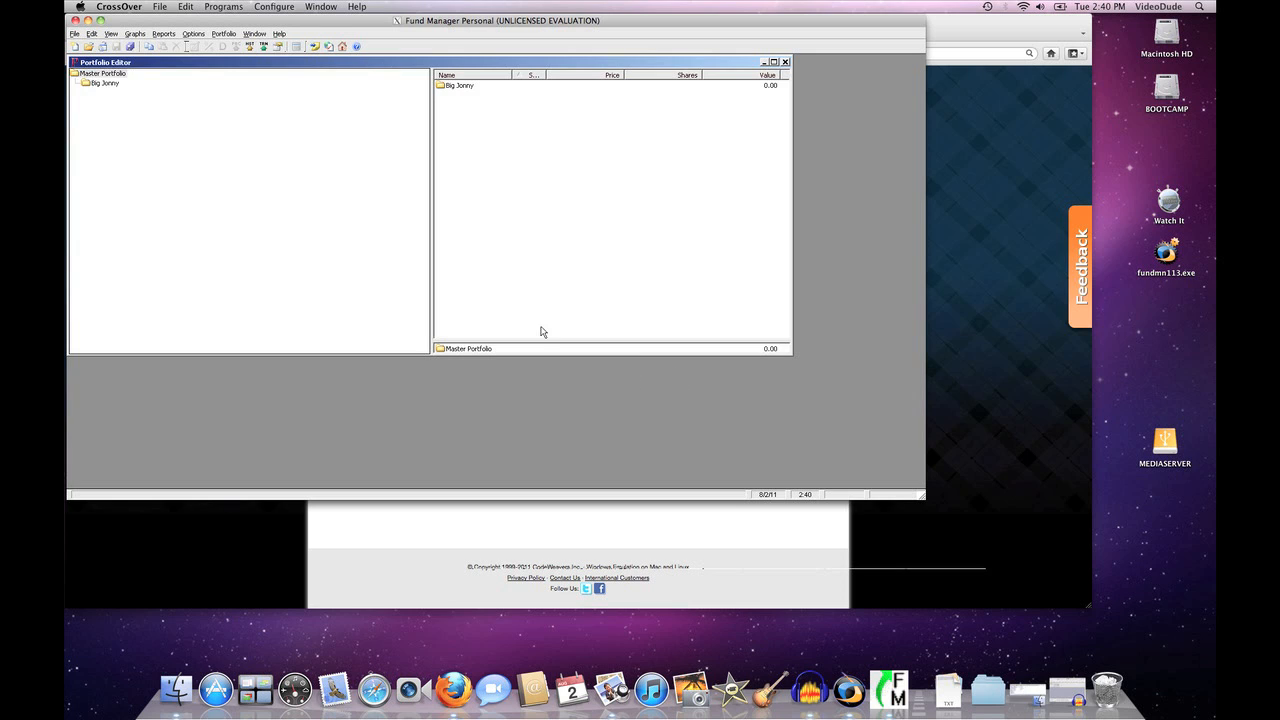
mouse_move(452, 288)
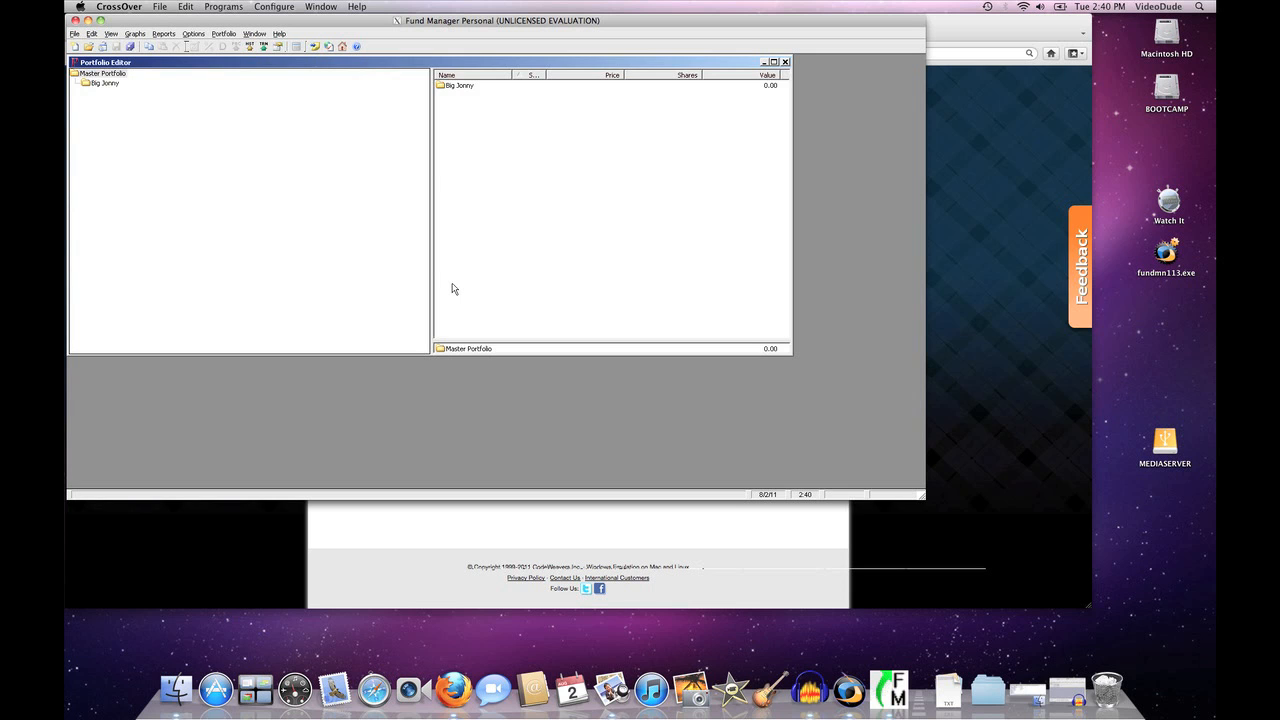